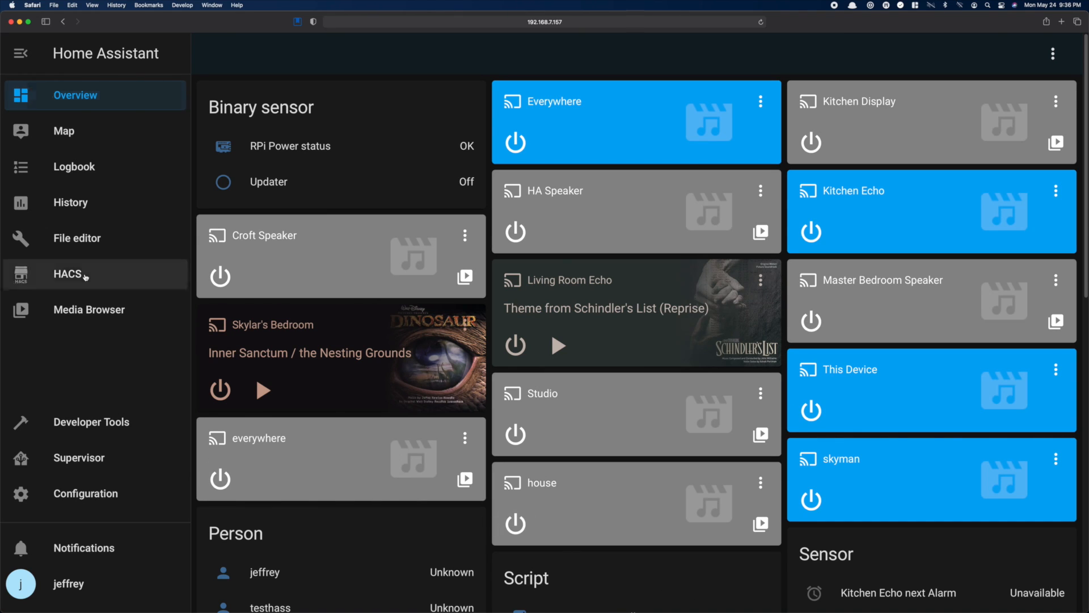
Step: Find Weatheralerts by searching 'weather' in HACS repositories and install version v0.1.4
{"action": "left_click", "coordinate": [67, 274]}
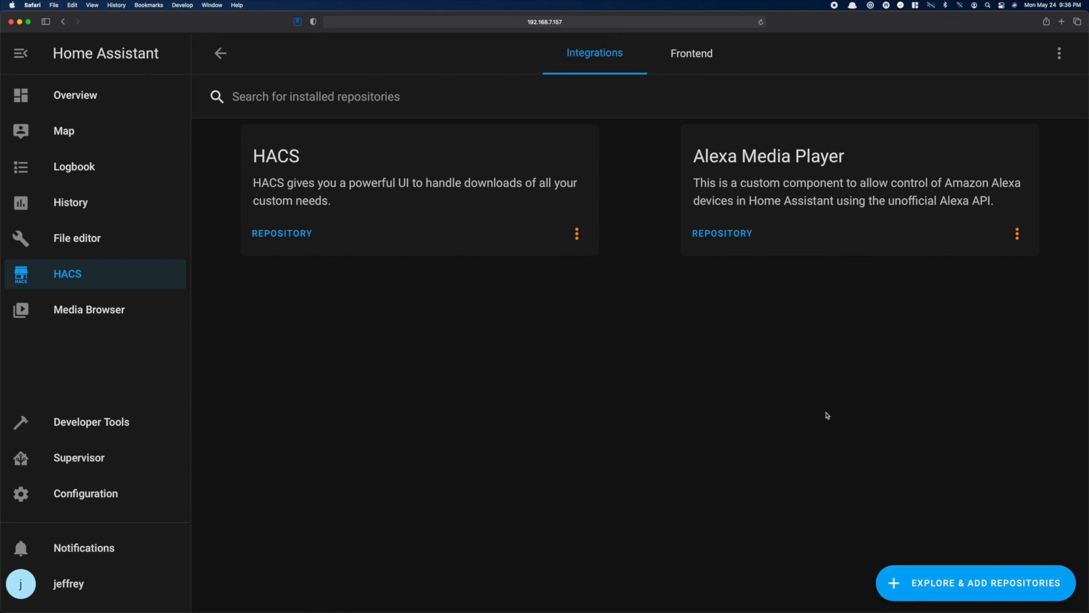
{"action": "left_click", "coordinate": [975, 582]}
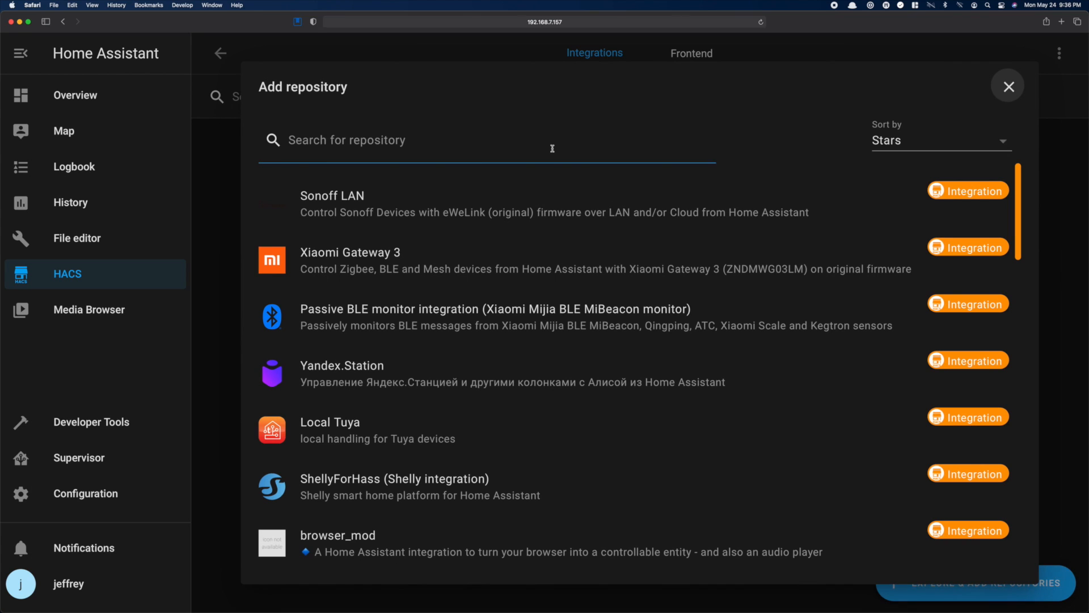
{"action": "type", "text": "weather"}
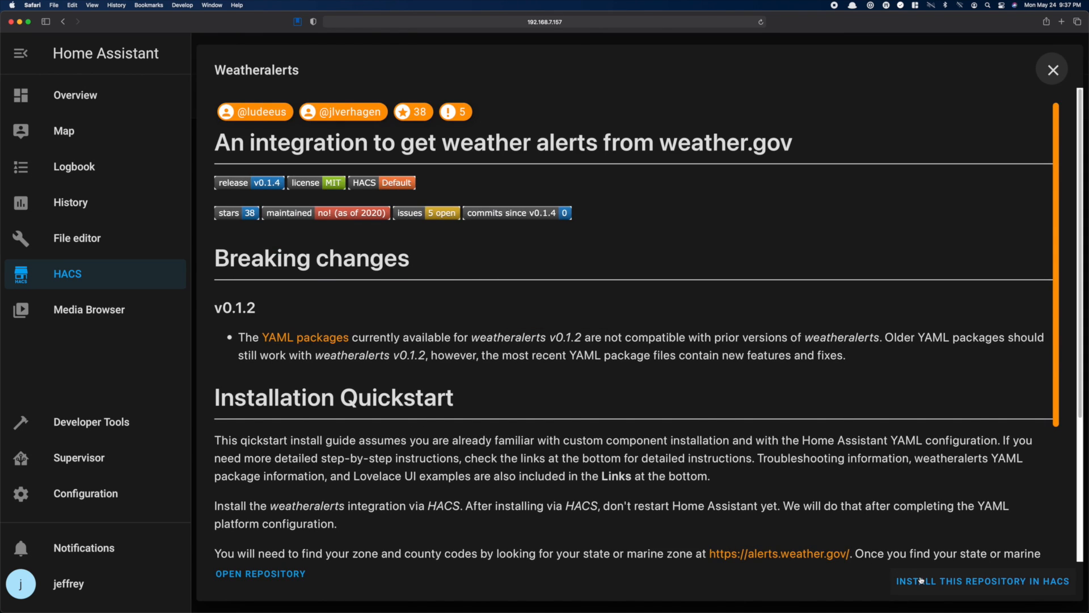
{"action": "left_click", "coordinate": [983, 581]}
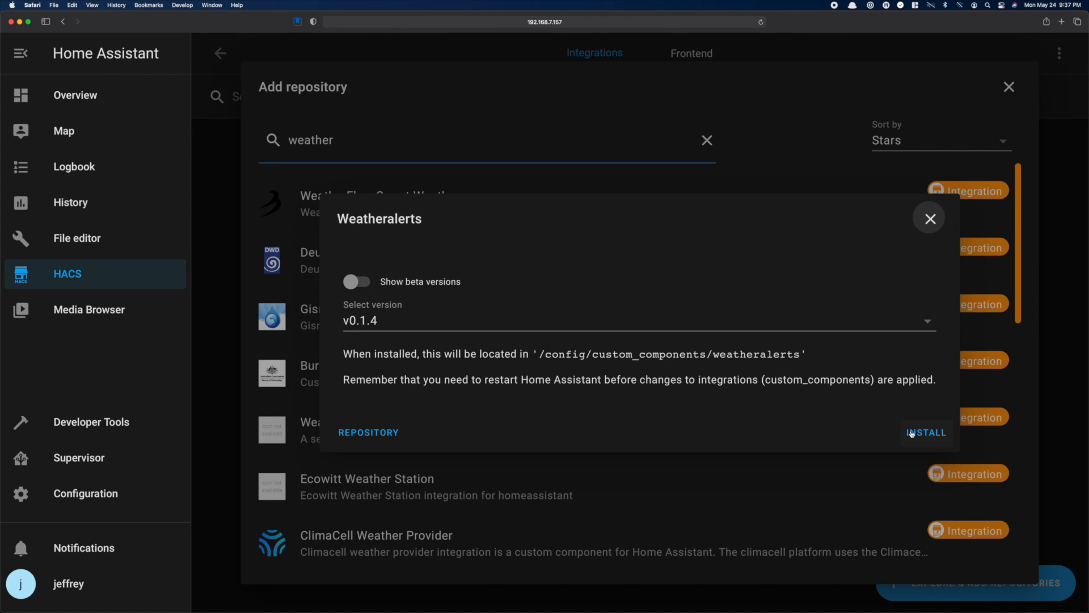
{"action": "left_click", "coordinate": [927, 433]}
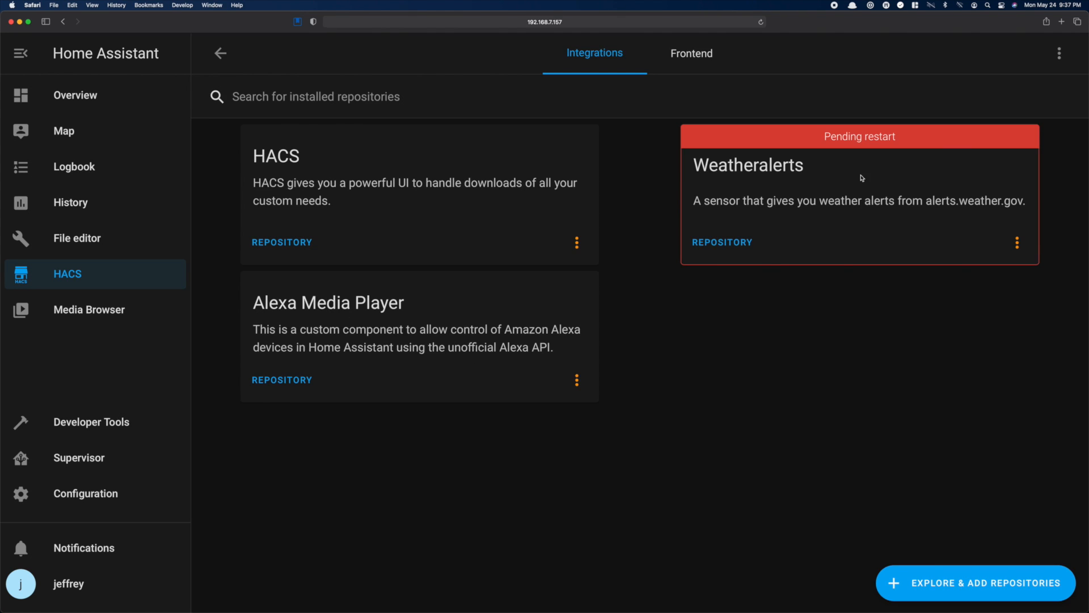
Step: Restart the server, then bring up the Weatheralerts integration's Information page in HACS
{"action": "left_click", "coordinate": [85, 494]}
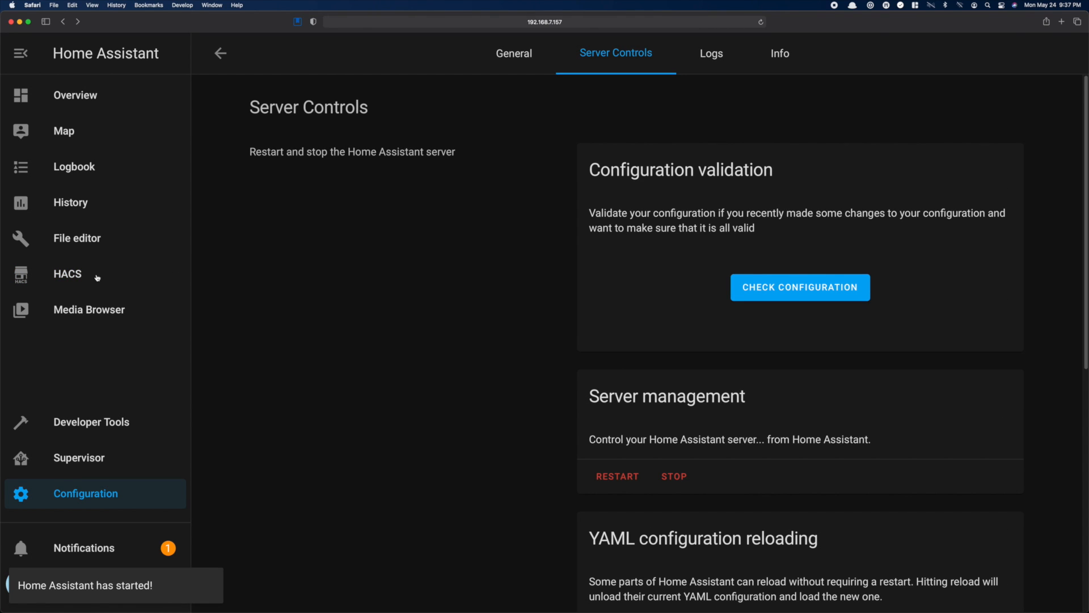
{"action": "left_click", "coordinate": [67, 274]}
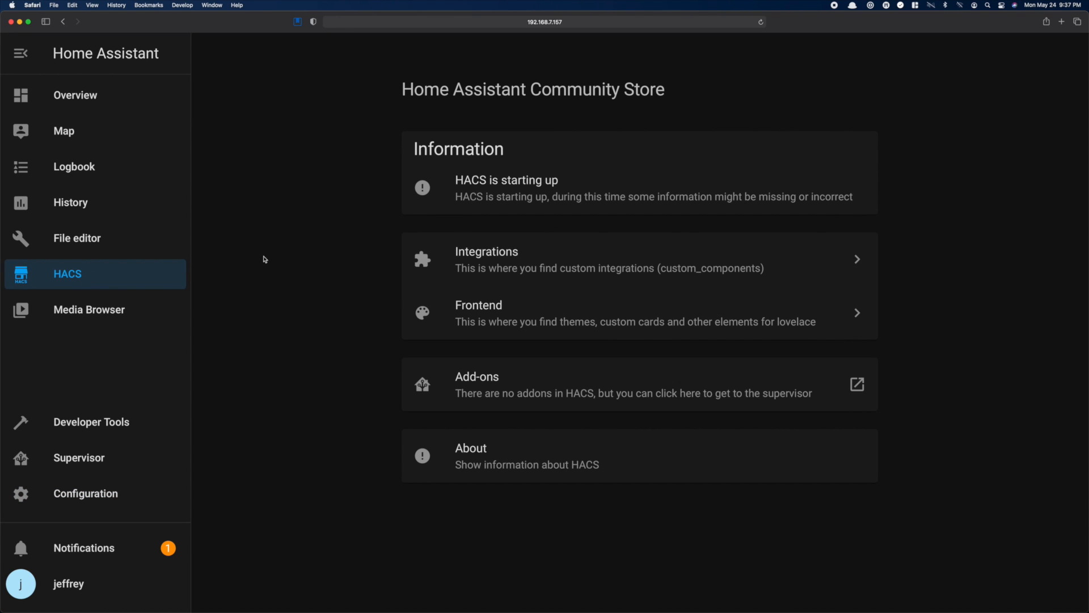
{"action": "left_click", "coordinate": [487, 259]}
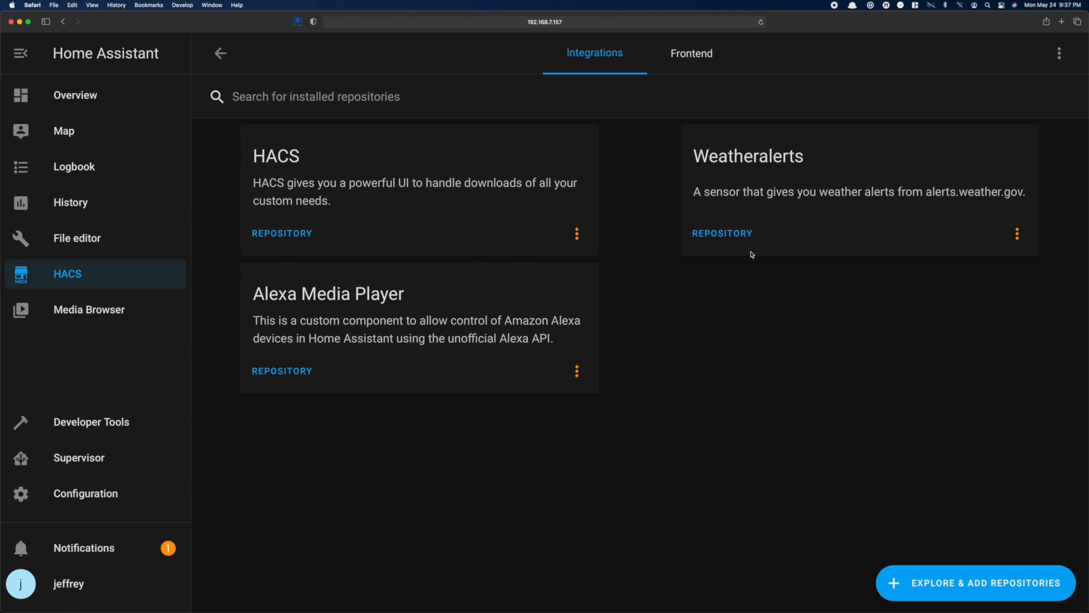
{"action": "left_click", "coordinate": [1017, 234]}
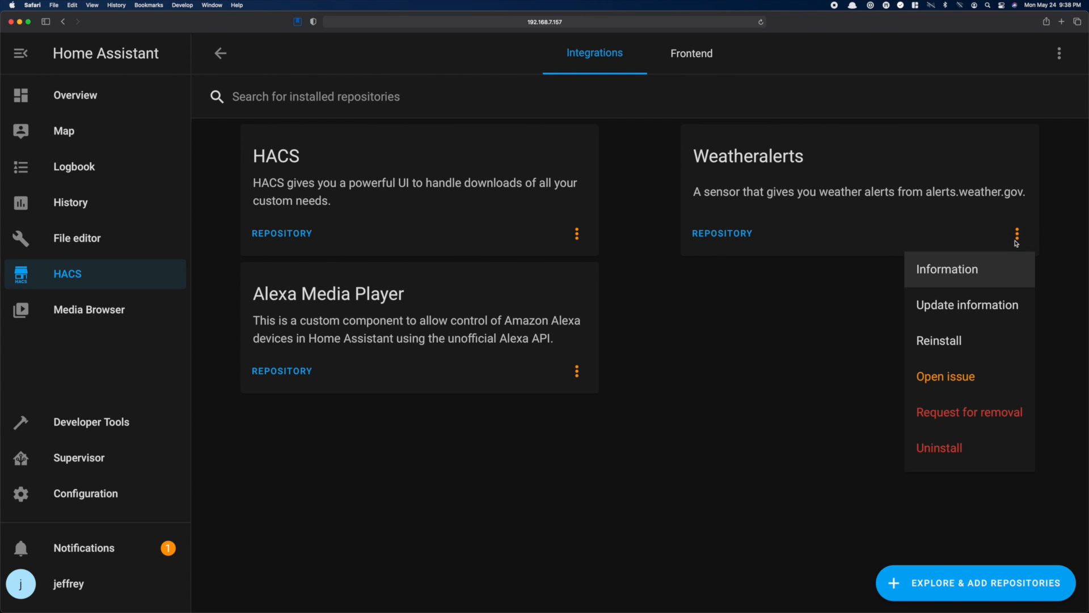
{"action": "left_click", "coordinate": [947, 268]}
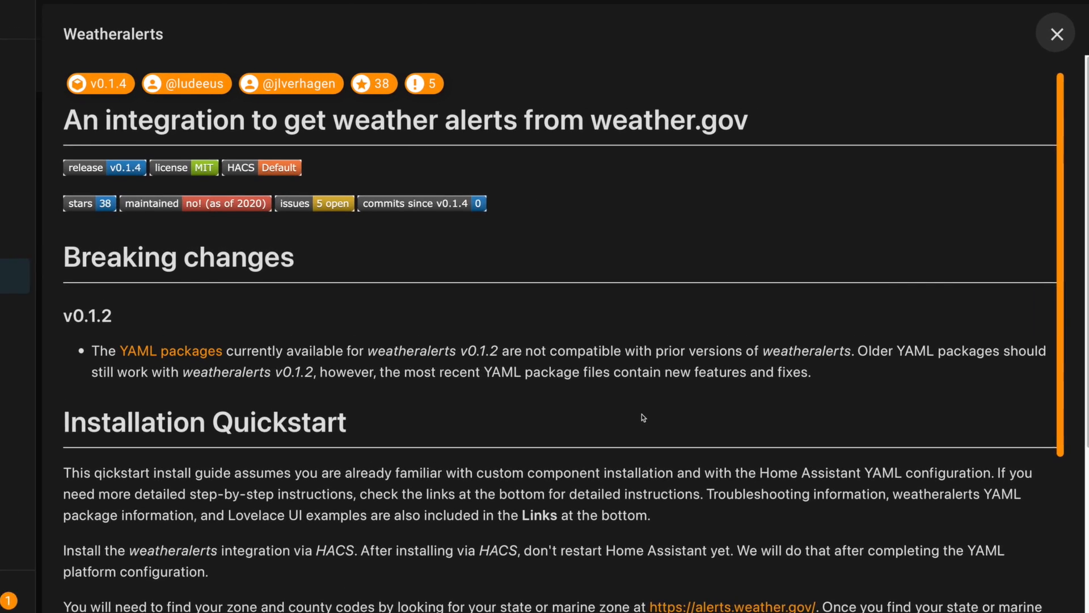
Step: Scroll to the Installation Quickstart section with its alerts.weather.gov link
{"action": "scroll", "scroll_direction": "down", "scroll_amount": 3}
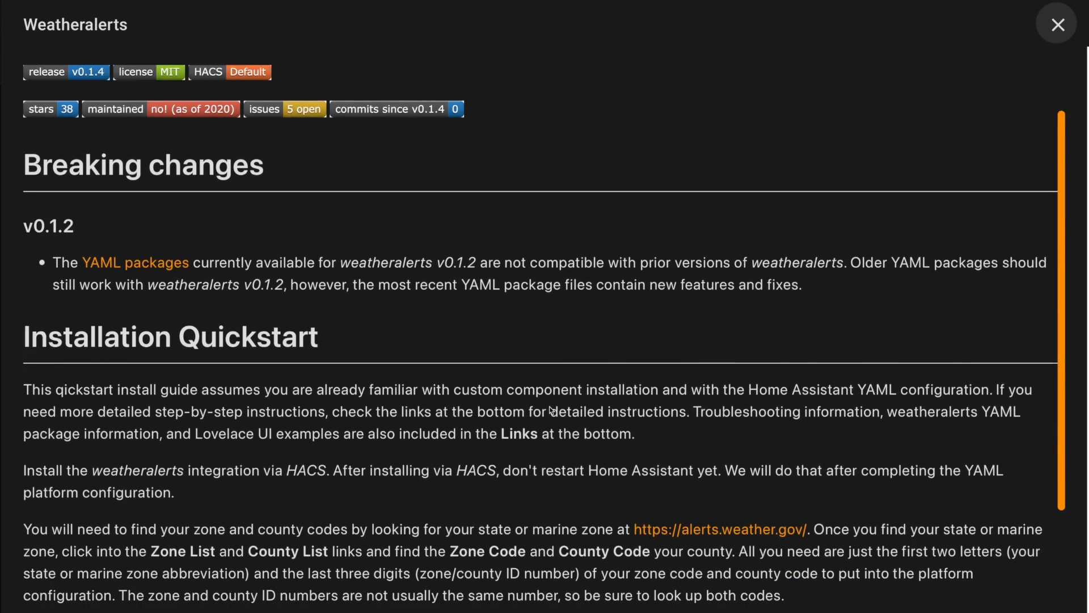
{"action": "scroll", "scroll_direction": "down", "scroll_amount": 3}
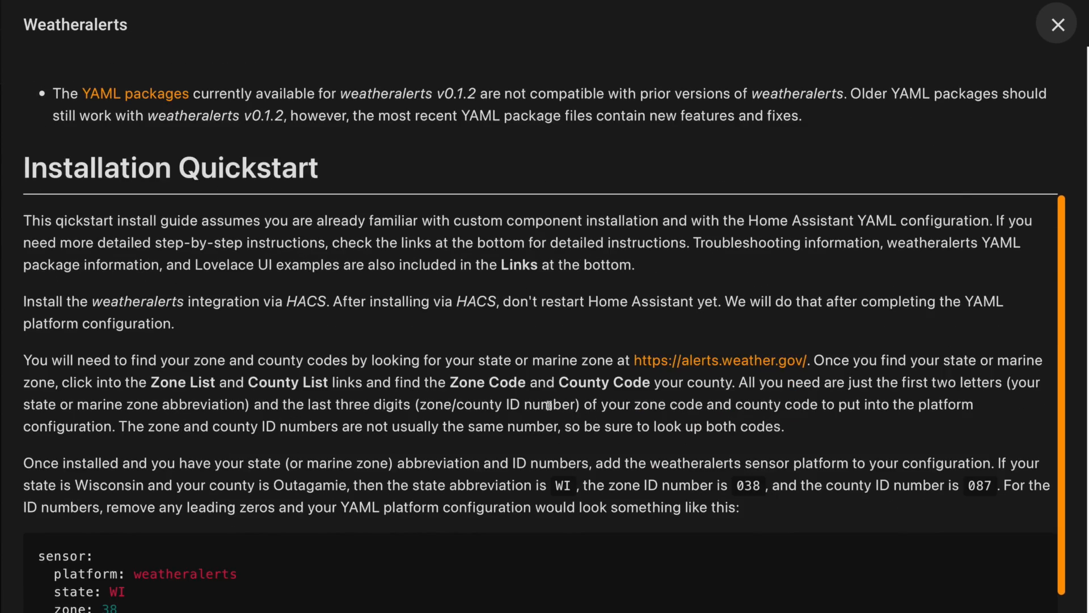
{"action": "scroll", "scroll_direction": "down", "scroll_amount": 3}
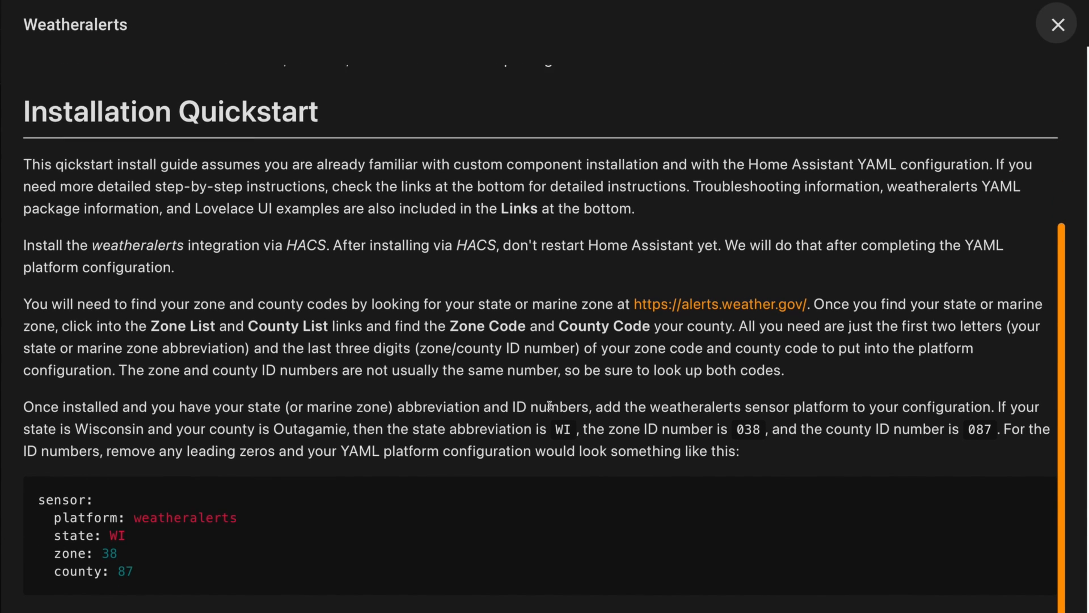
{"action": "scroll", "scroll_direction": "down", "scroll_amount": 3}
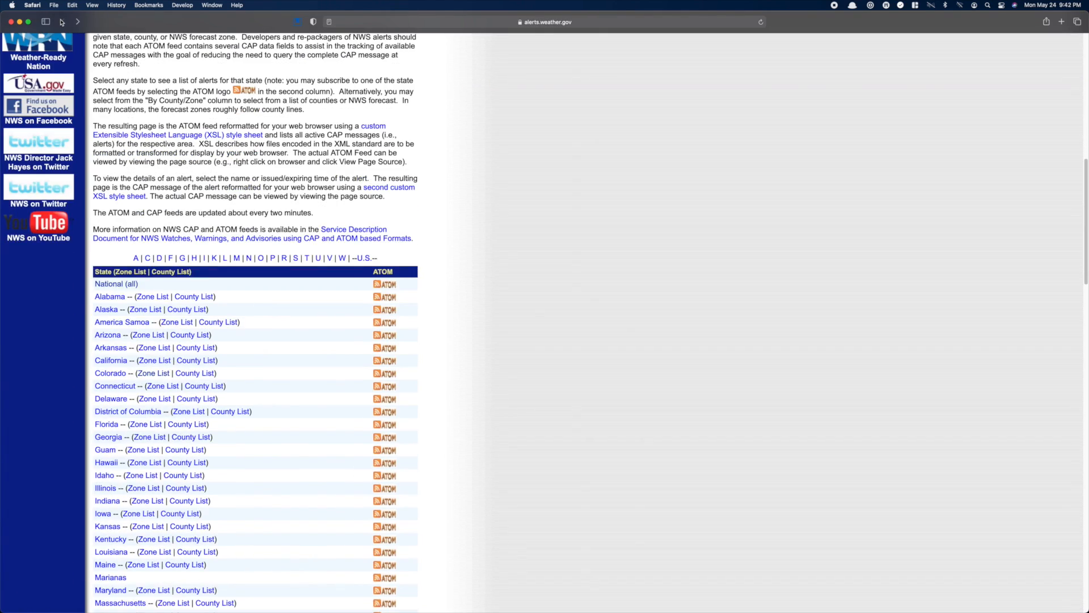
Step: Bring up the Kansas forecast Zone List on alerts.weather.gov and locate the zone code
{"action": "scroll", "scroll_direction": "down", "scroll_amount": 3}
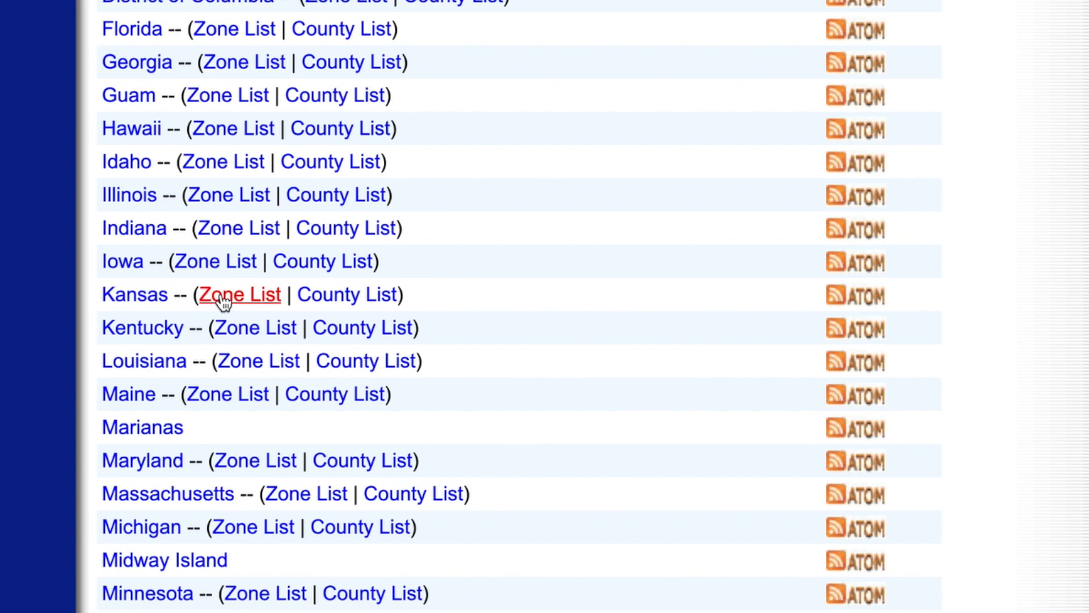
{"action": "left_click", "coordinate": [240, 294]}
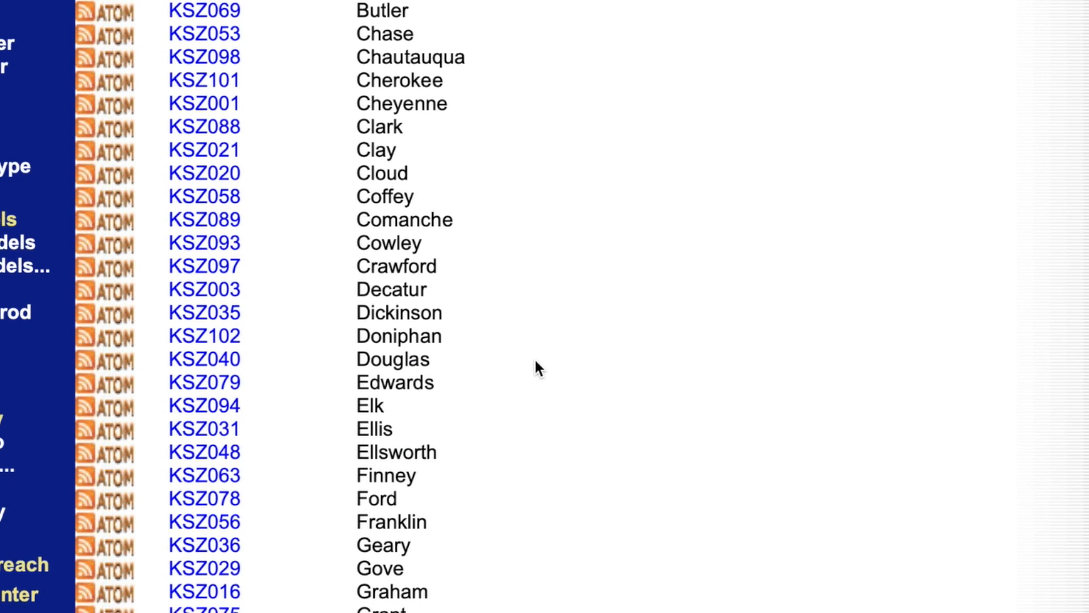
{"action": "scroll", "scroll_direction": "down", "scroll_amount": 3}
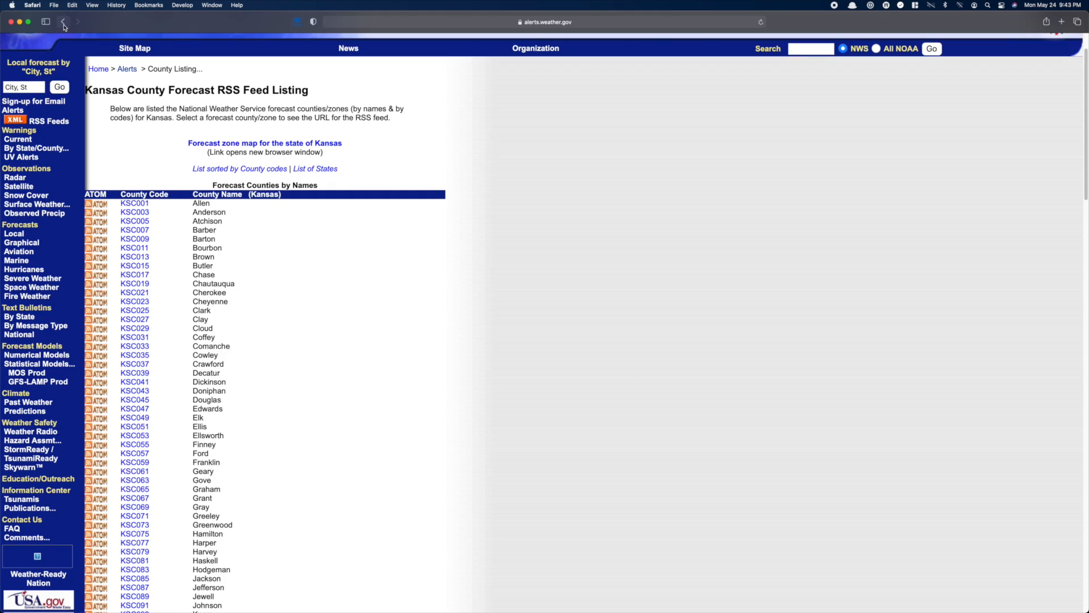
Step: Return to the Weatheralerts quickstart's example sensor configuration for state KS, zone 63, county 55
{"action": "left_click", "coordinate": [272, 39]}
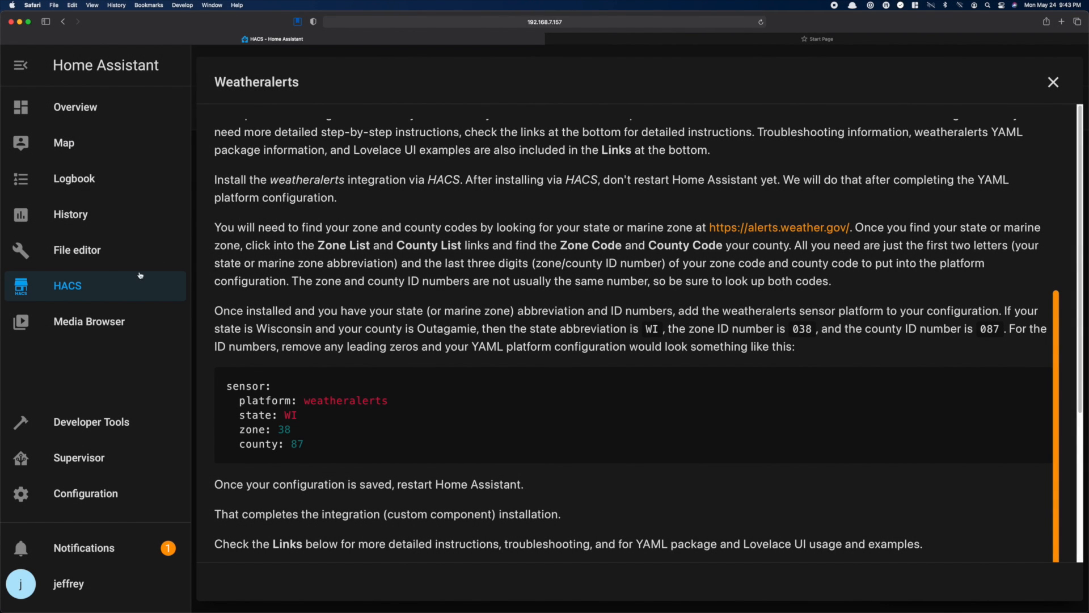
{"action": "mouse_move", "coordinate": [103, 263]}
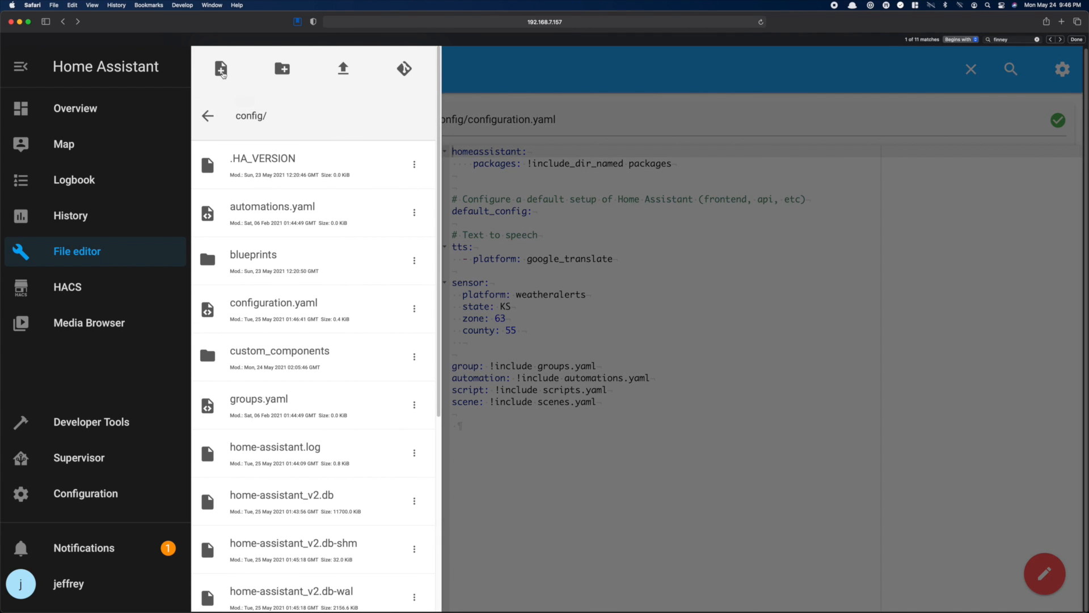
{"action": "mouse_move", "coordinate": [282, 68]}
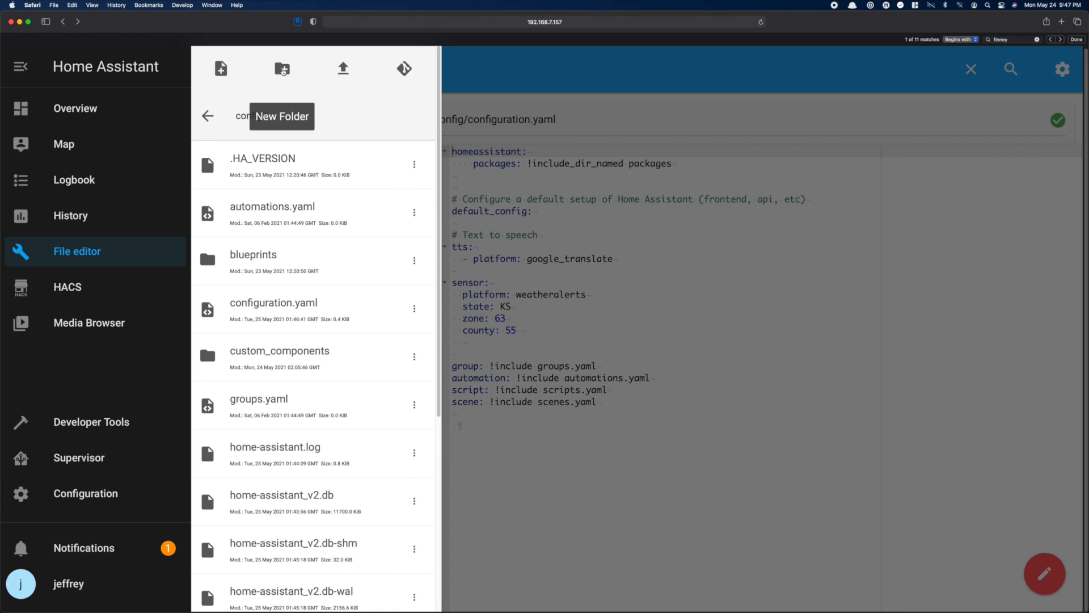
Step: Create a 'packages' folder inside config and go to Server Controls to restart
{"action": "left_click", "coordinate": [281, 68]}
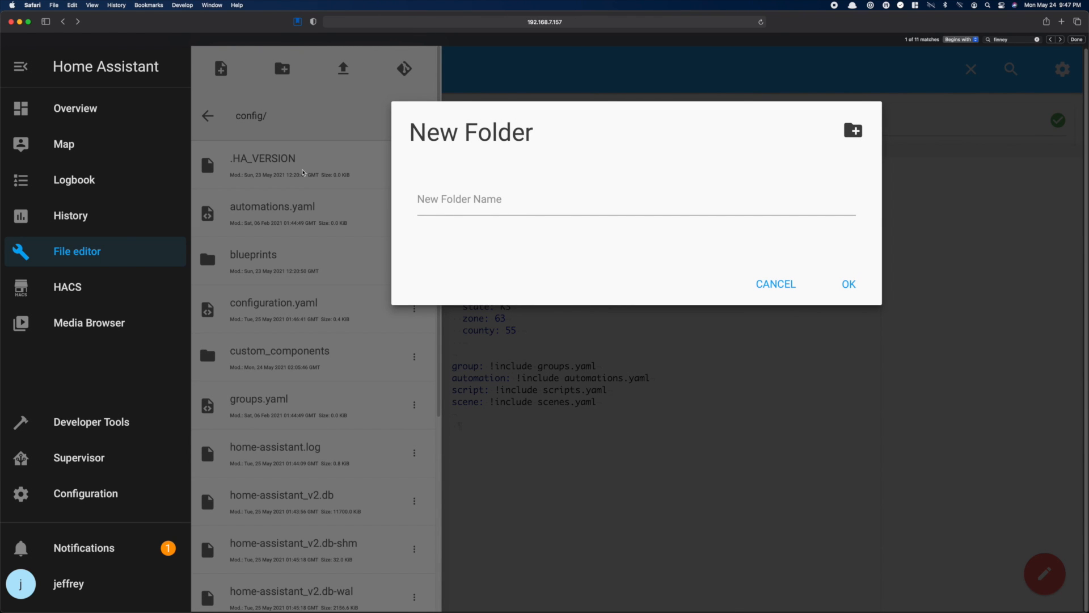
{"action": "type", "text": "packa"}
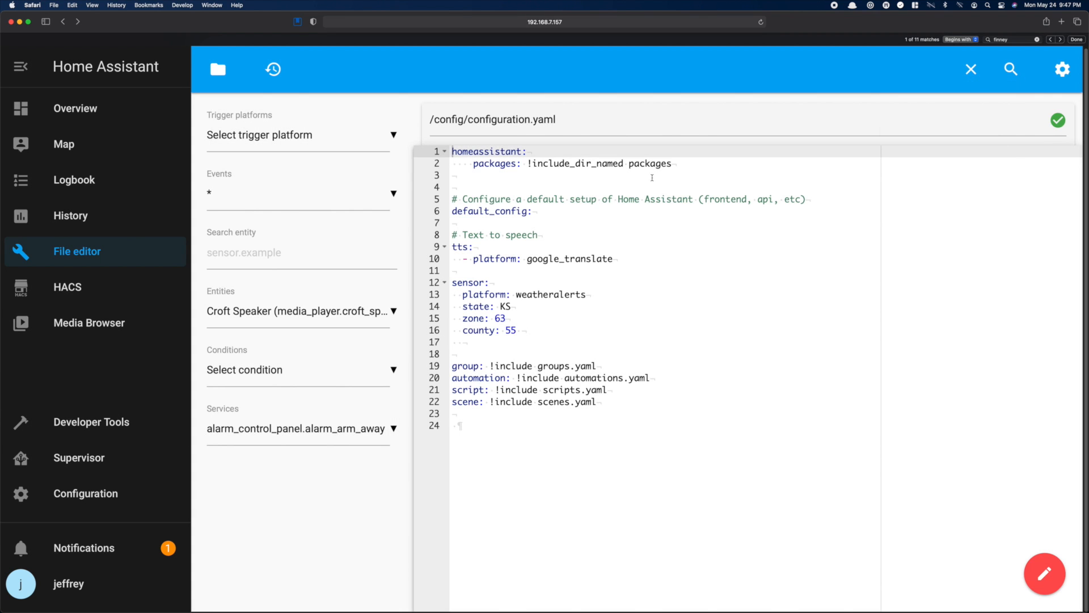
{"action": "left_click", "coordinate": [85, 493]}
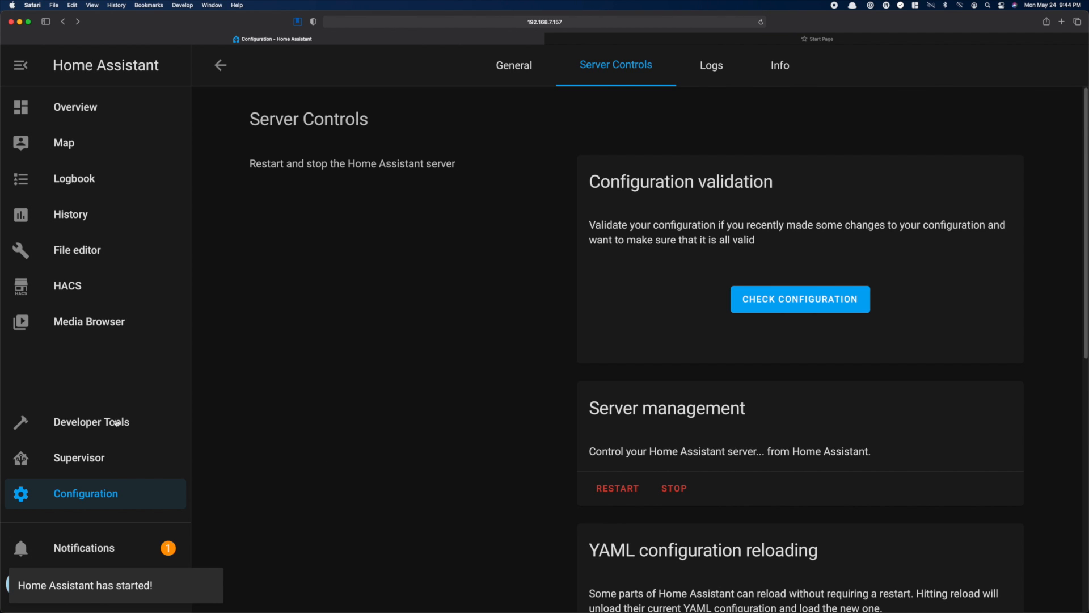
Step: Filter Developer Tools states for 'finney' to show sensor.finney with its 4 alerts
{"action": "left_click", "coordinate": [91, 421]}
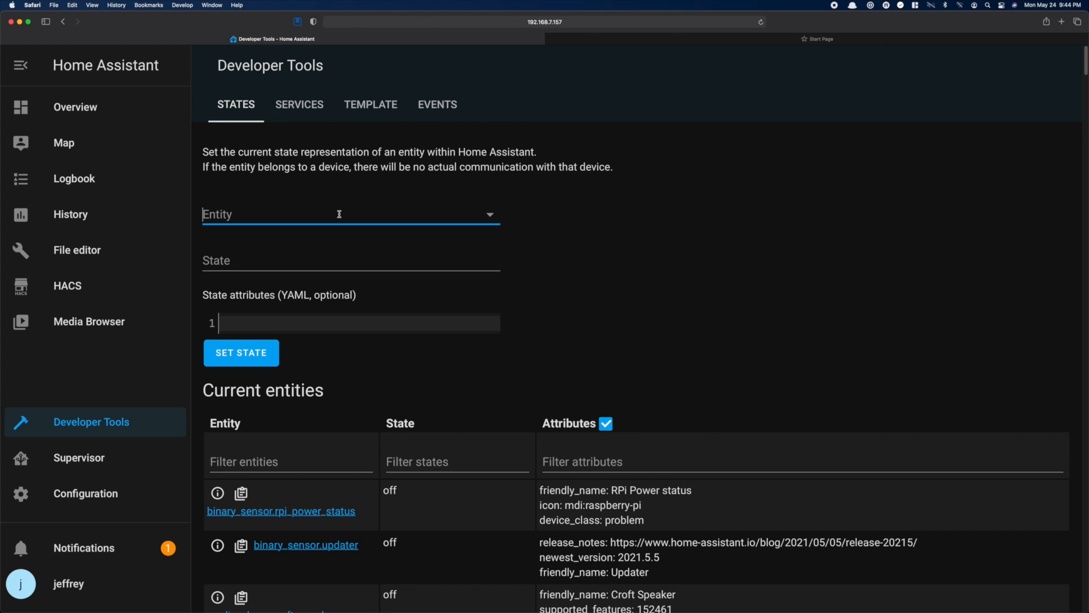
{"action": "type", "text": "finney"}
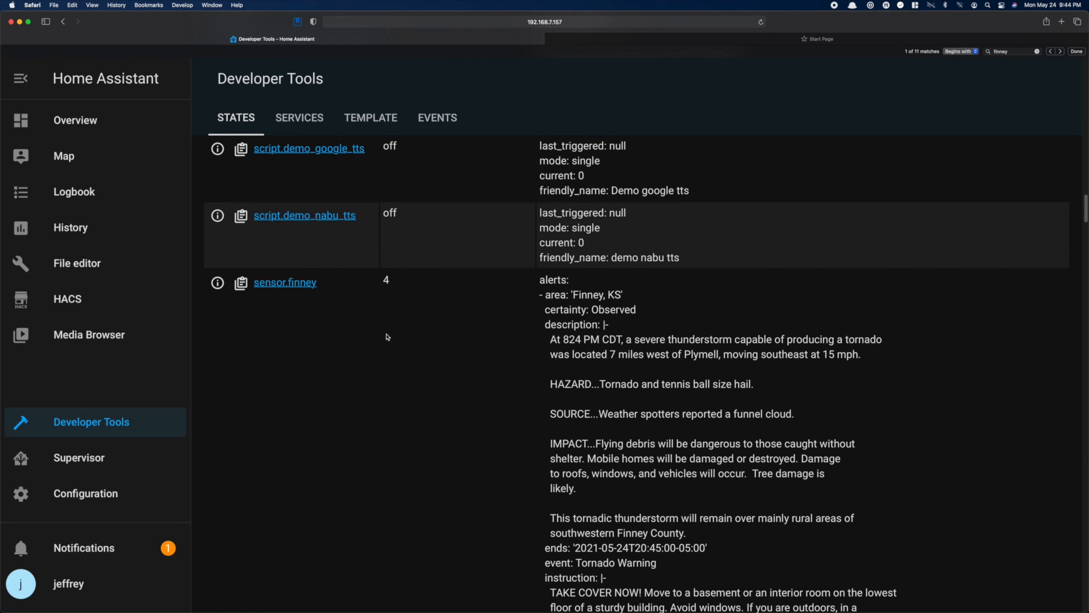
Step: Reopen the Weatheralerts documentation from the installed HACS integrations
{"action": "left_click", "coordinate": [67, 299]}
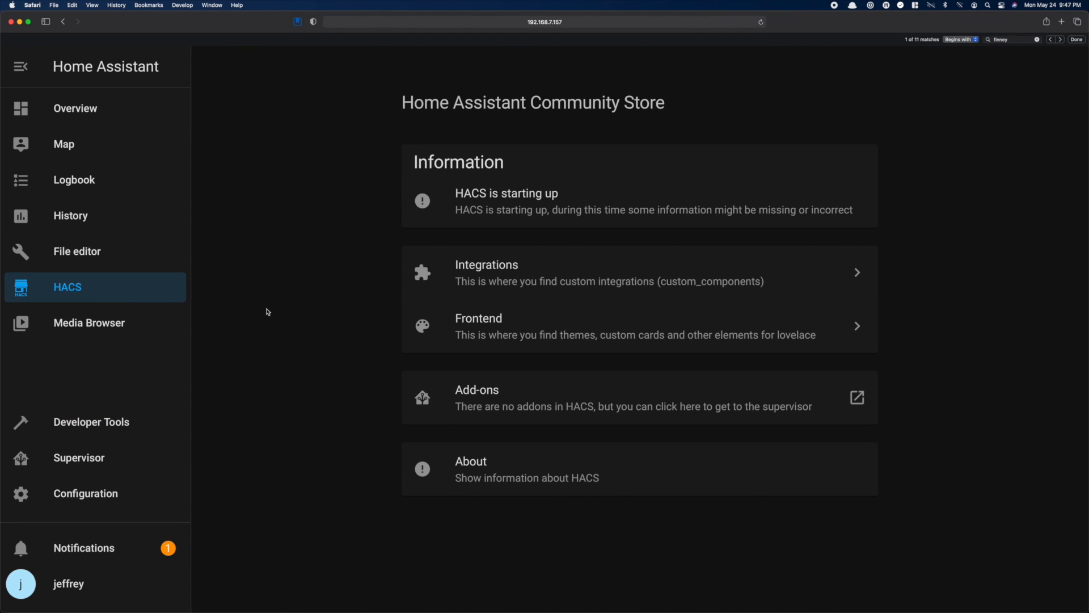
{"action": "mouse_move", "coordinate": [547, 277]}
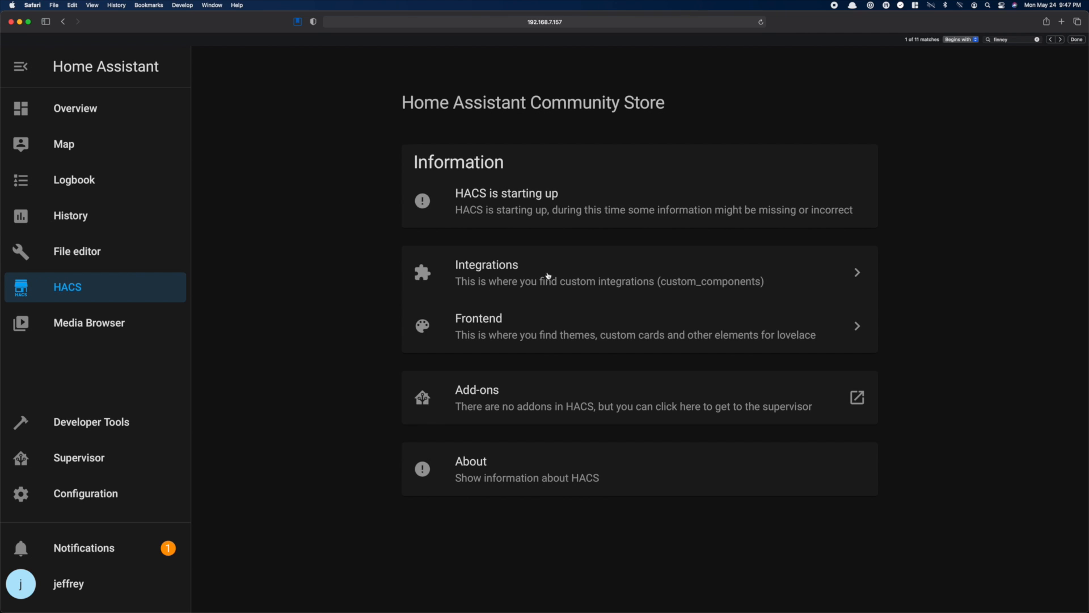
{"action": "left_click", "coordinate": [1017, 246]}
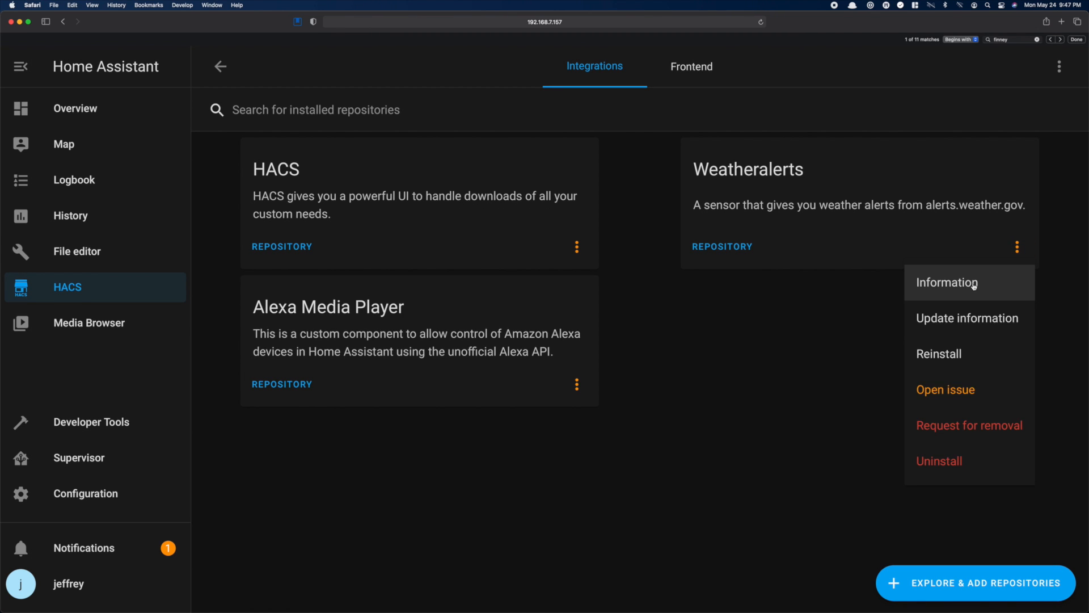
{"action": "left_click", "coordinate": [946, 283]}
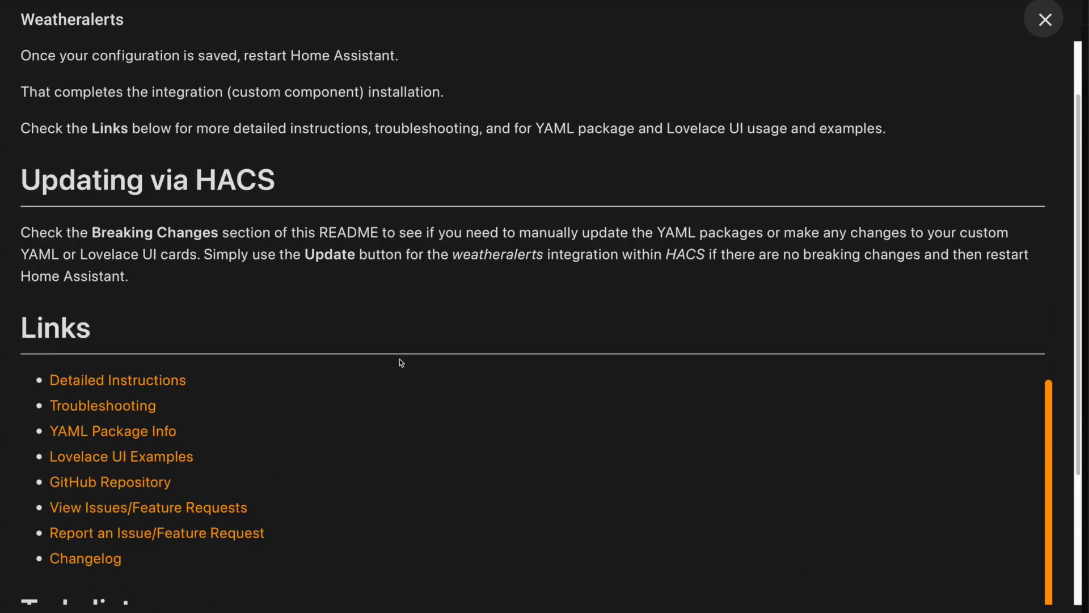
Step: Follow the YAML Package Info link to GitHub's packages folder and open weatheralerts_1.yaml
{"action": "left_click", "coordinate": [113, 431]}
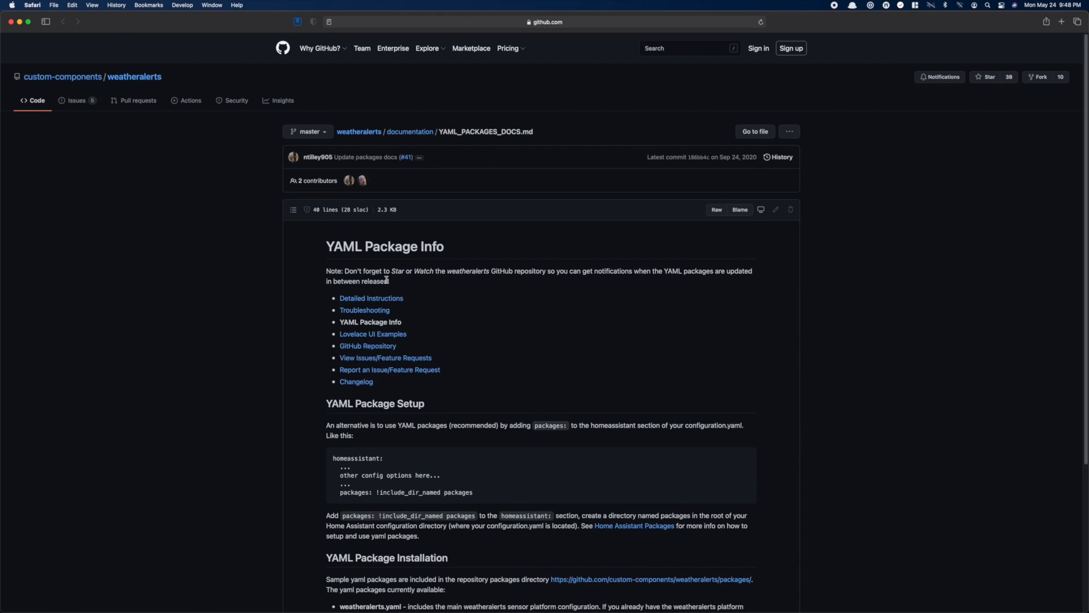
{"action": "scroll", "scroll_direction": "down", "scroll_amount": 3}
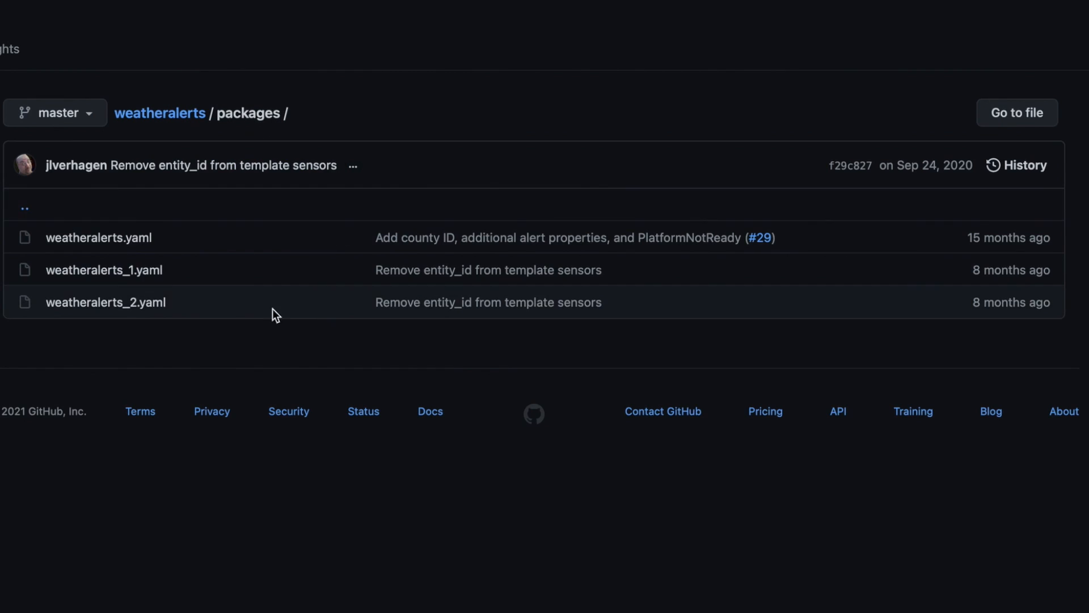
{"action": "mouse_move", "coordinate": [104, 270]}
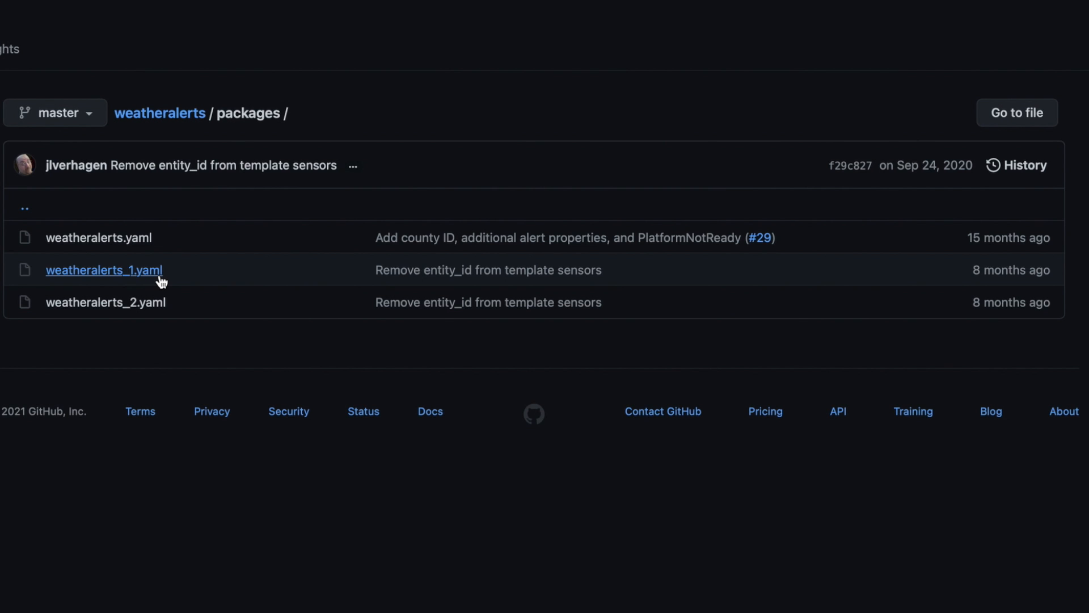
{"action": "left_click", "coordinate": [103, 270]}
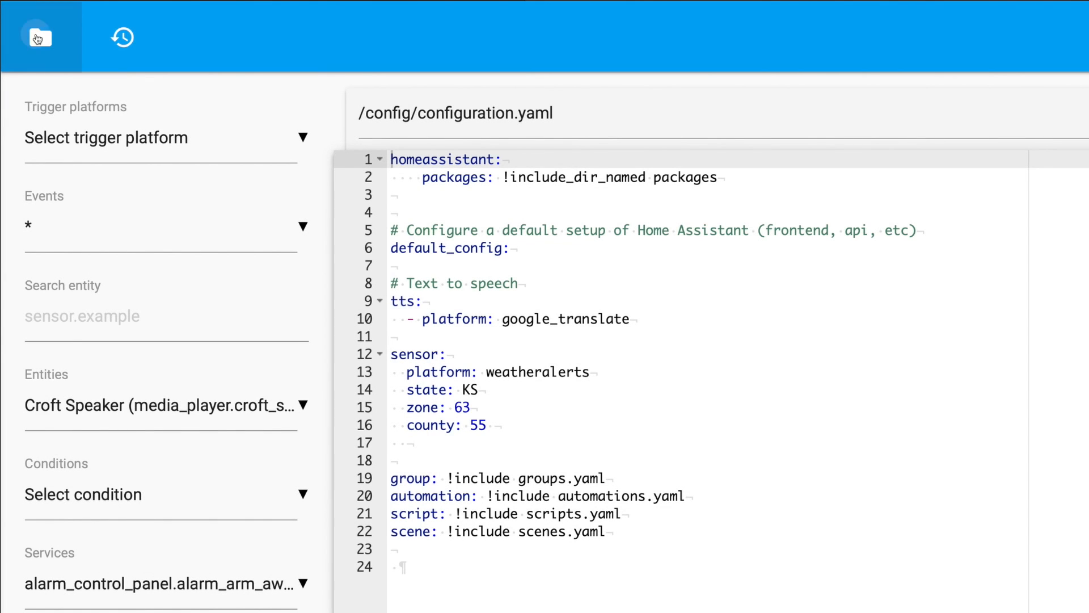
Step: Create a new file named weatheralerts.yaml inside config/packages
{"action": "left_click", "coordinate": [36, 37]}
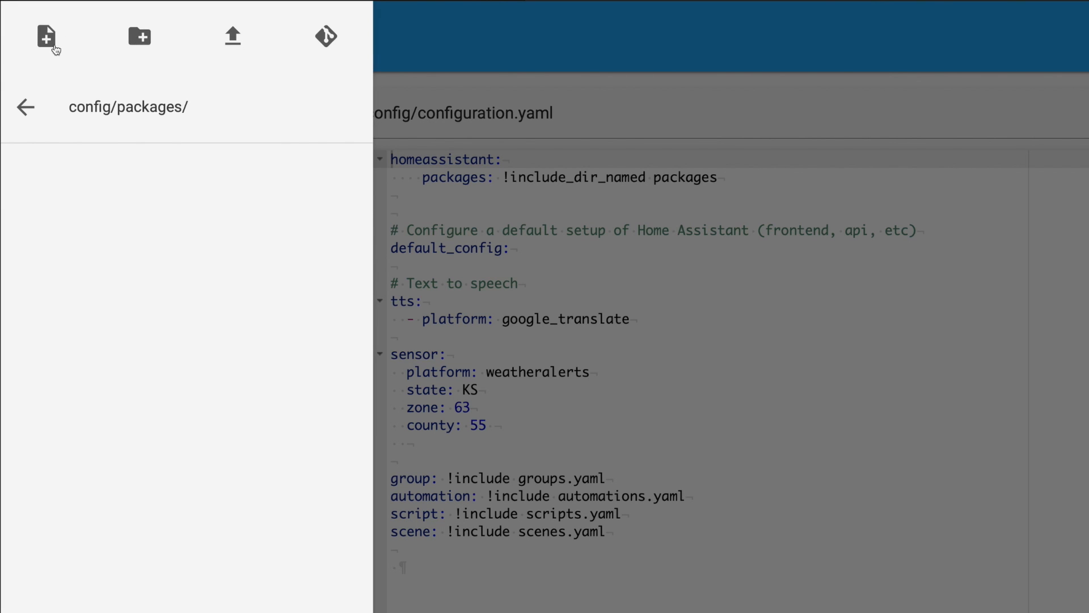
{"action": "left_click", "coordinate": [46, 35]}
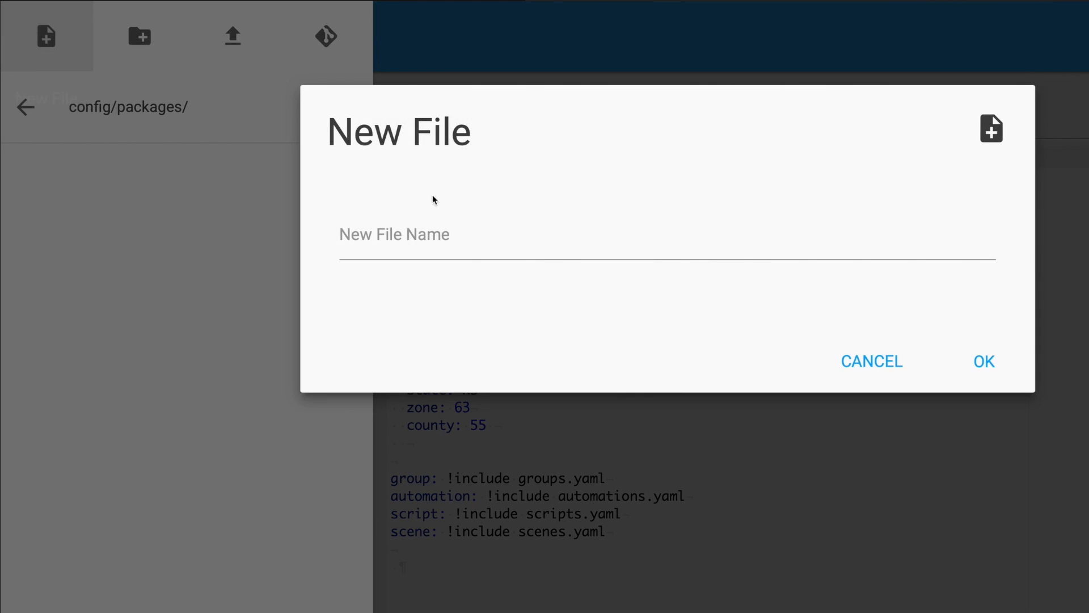
{"action": "type", "text": "weatheraler"}
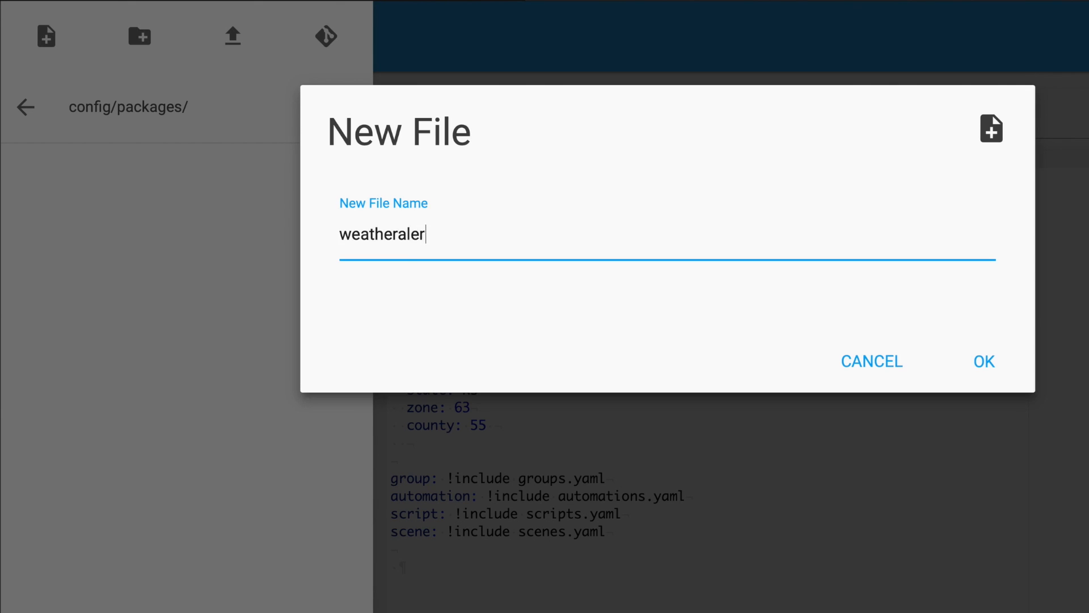
{"action": "type", "text": "ts.yaml"}
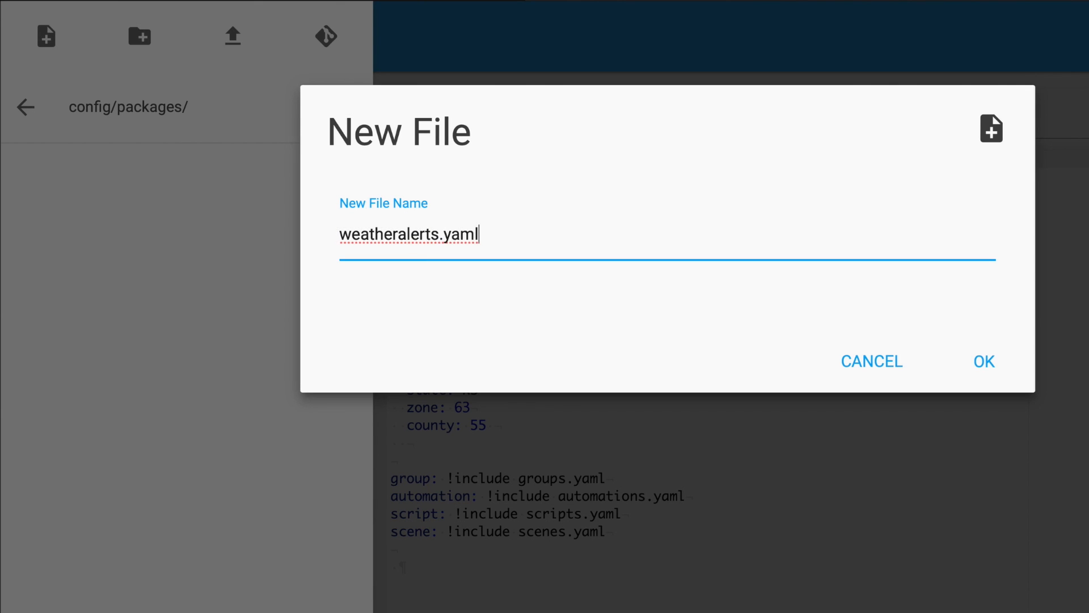
{"action": "mouse_move", "coordinate": [962, 335]}
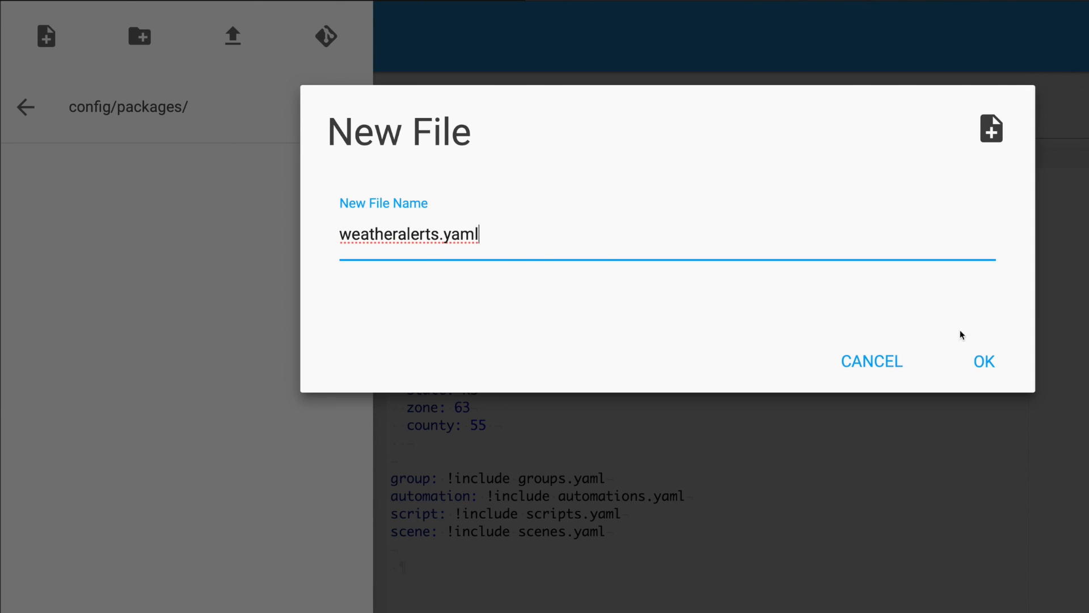
{"action": "left_click", "coordinate": [982, 361]}
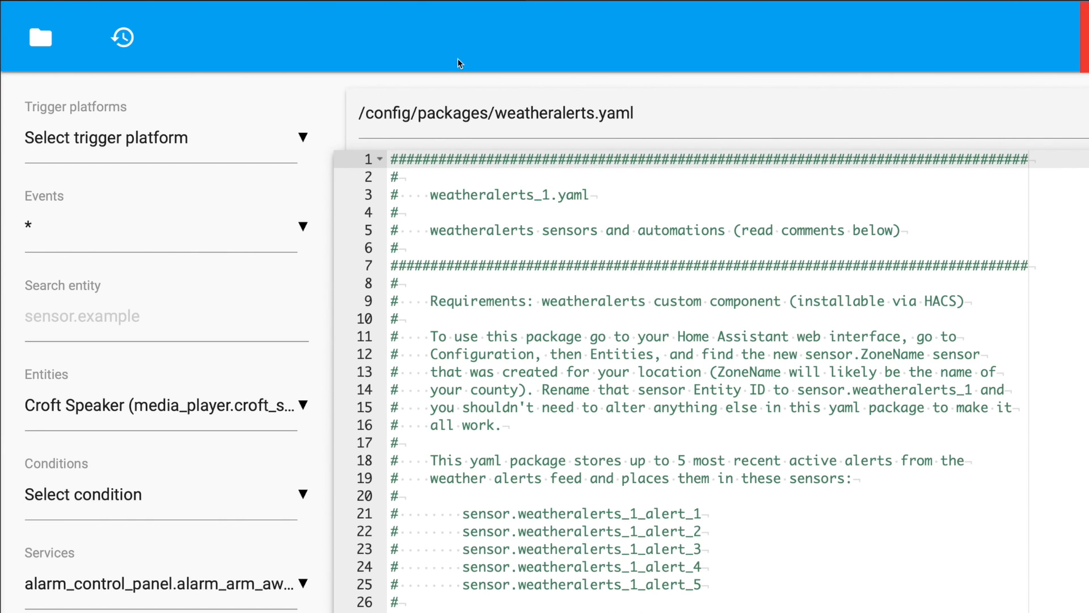
{"action": "mouse_move", "coordinate": [652, 220]}
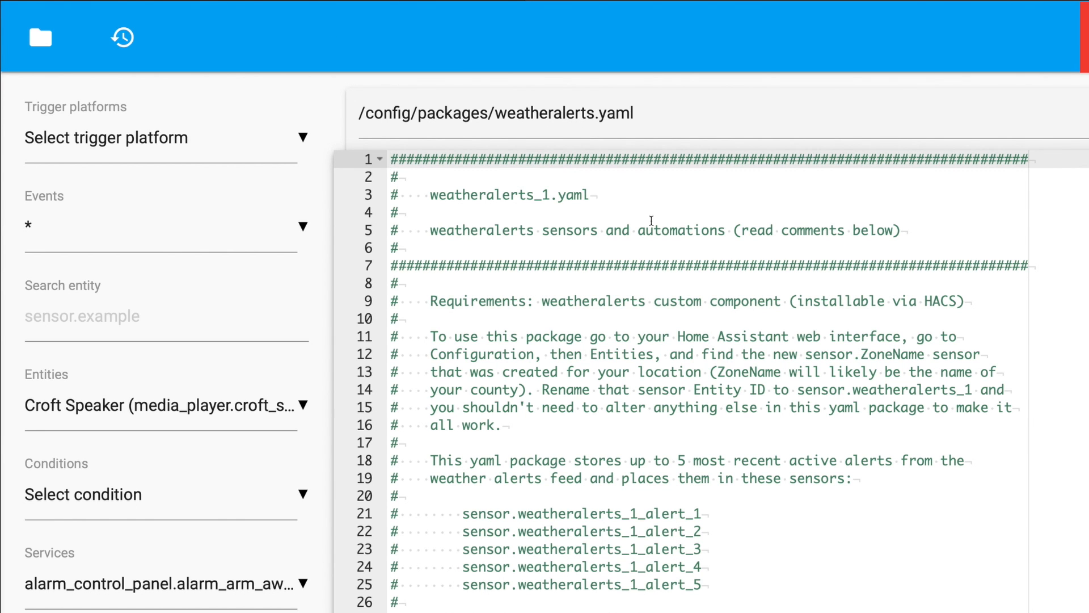
Step: Save weatheralerts.yaml with the pasted weatheralerts_1 sample package contents
{"action": "key", "text": "ctrl+s"}
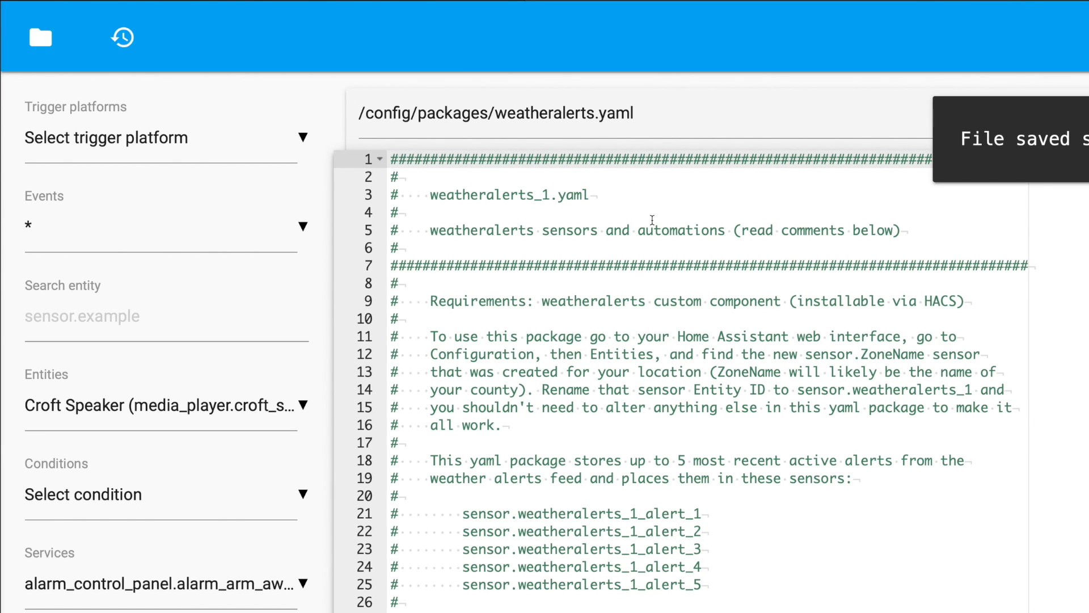
{"action": "double_click", "coordinate": [879, 389]}
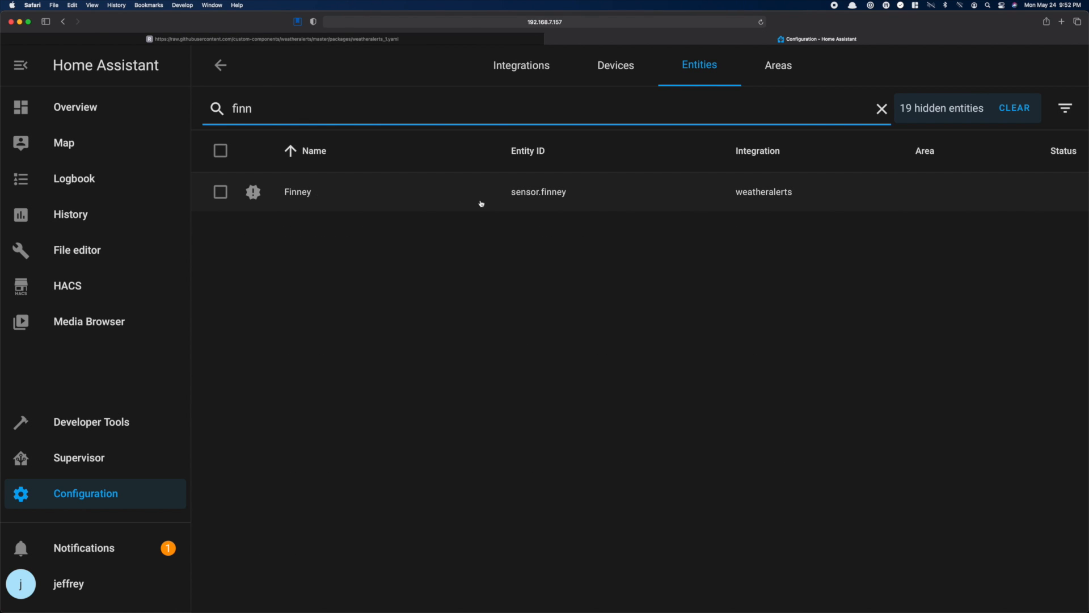
Step: Check the Finney weatheralerts entity and restart so the package's alert sensors load
{"action": "left_click", "coordinate": [297, 192]}
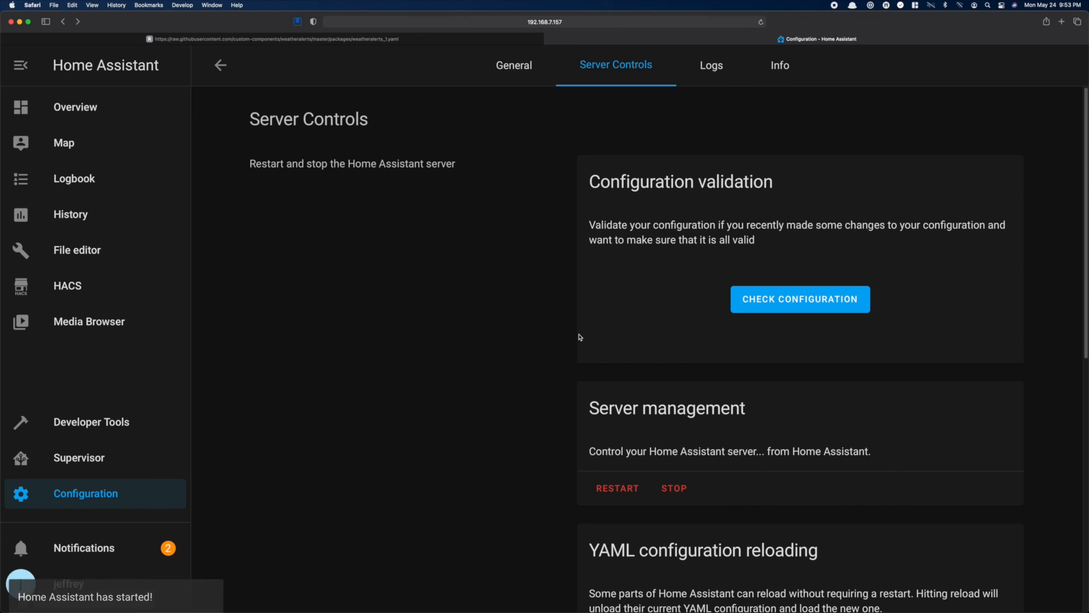
{"action": "left_click", "coordinate": [91, 422]}
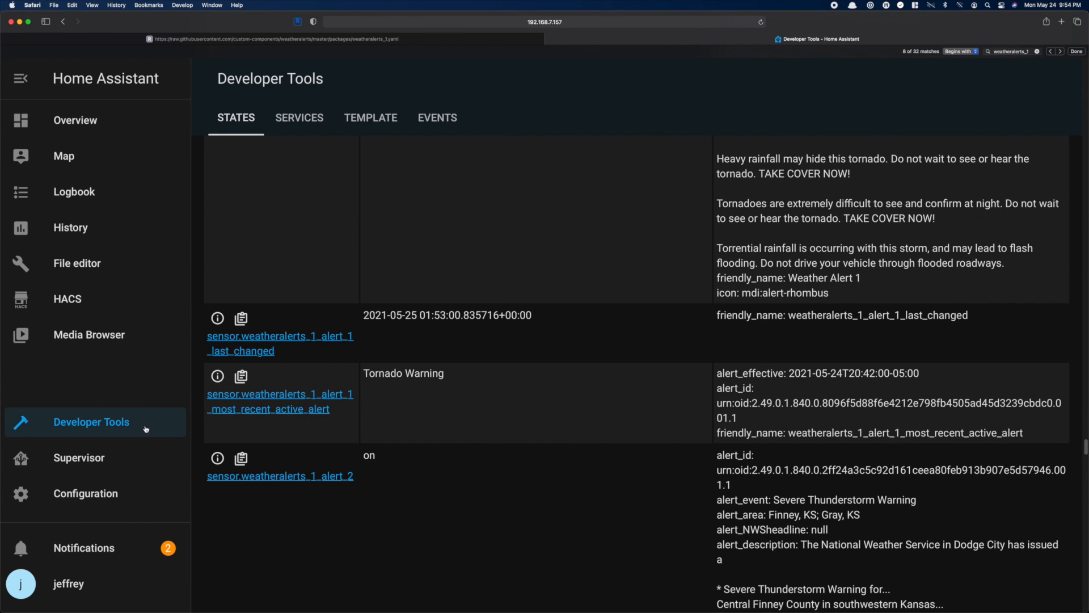
{"action": "mouse_move", "coordinate": [128, 494]}
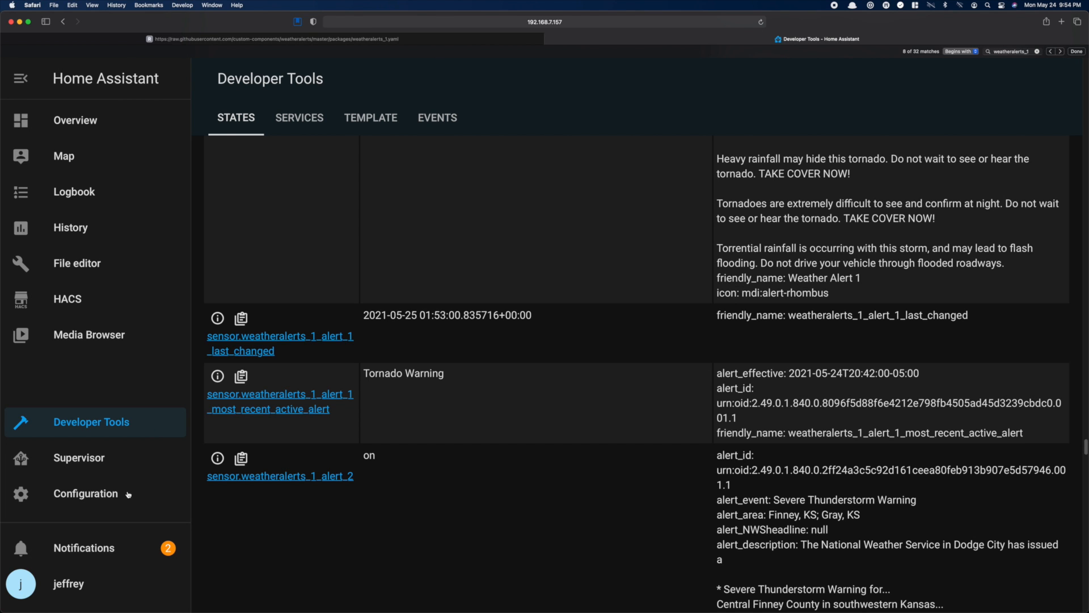
Step: Return from Developer Tools to the weatheralerts.yaml package in File editor
{"action": "left_click", "coordinate": [77, 262]}
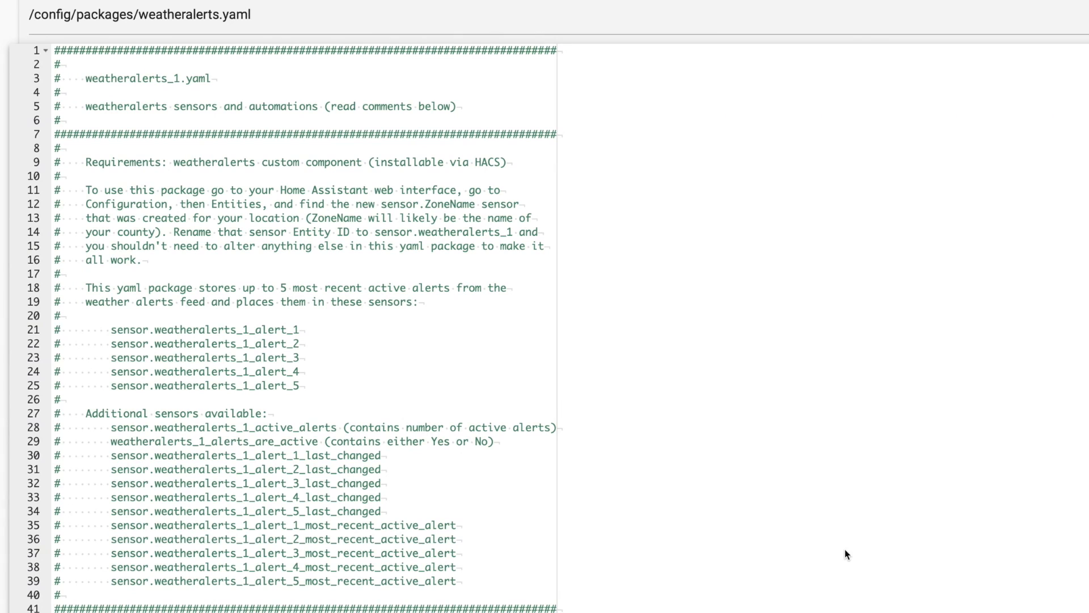
{"action": "mouse_move", "coordinate": [963, 562]}
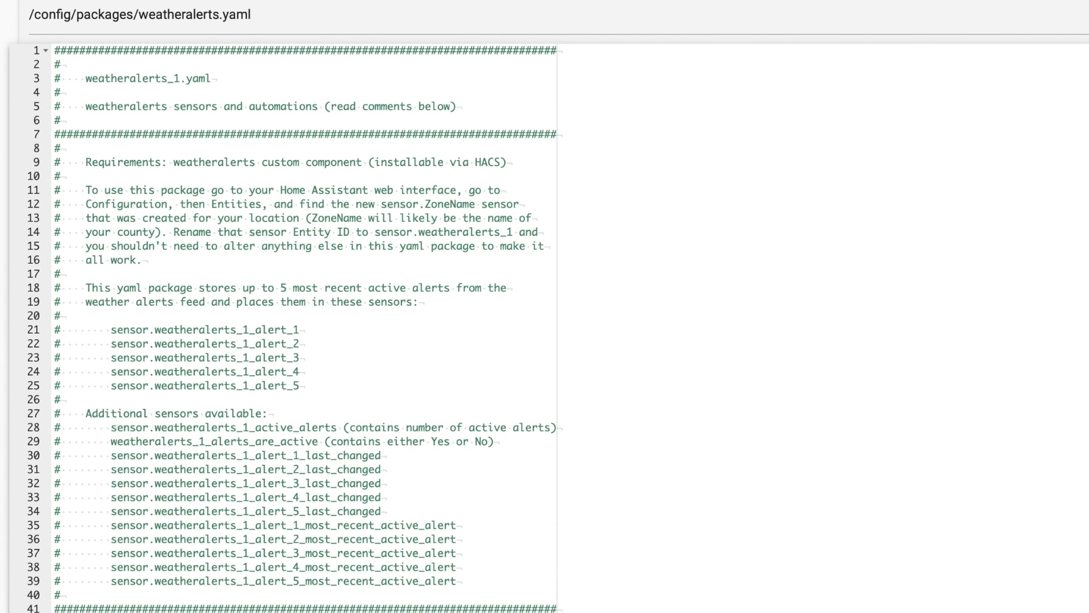
{"action": "scroll", "scroll_direction": "down", "scroll_amount": 3}
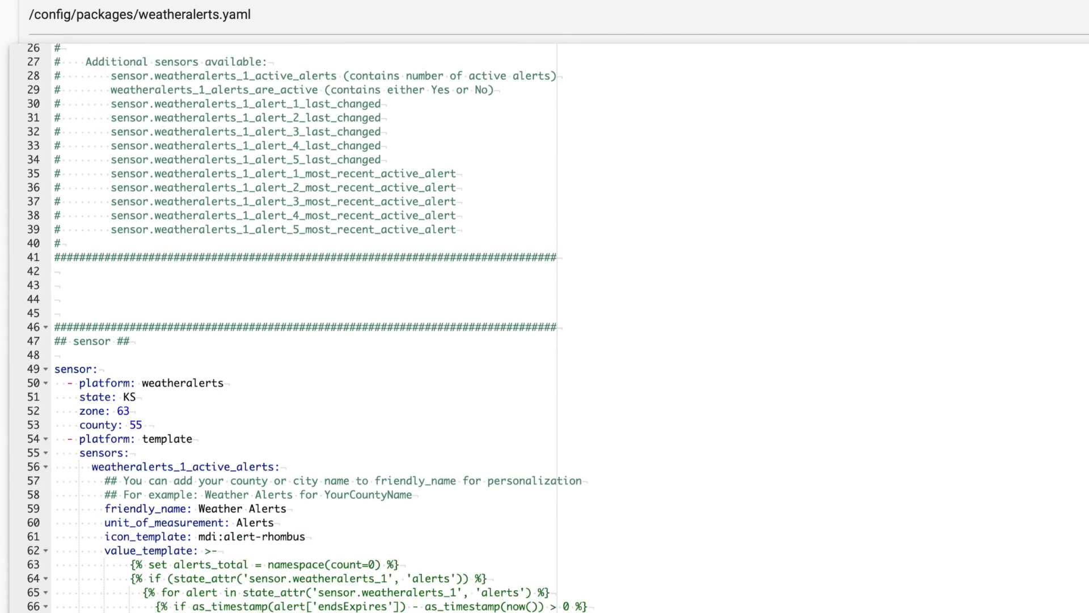
{"action": "scroll", "scroll_direction": "down", "scroll_amount": 3}
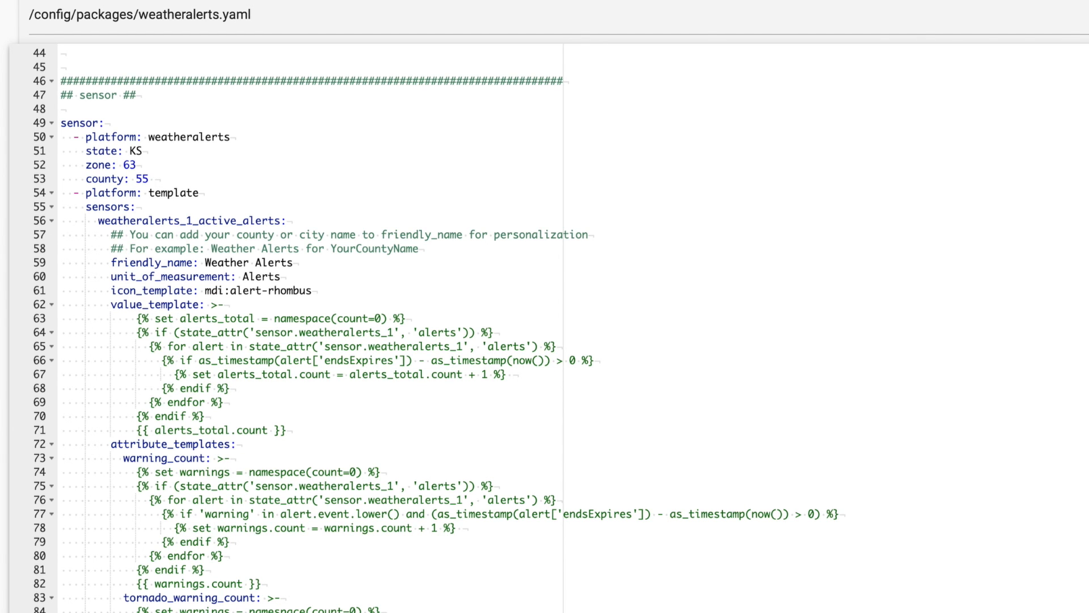
{"action": "scroll", "scroll_direction": "down", "scroll_amount": 3}
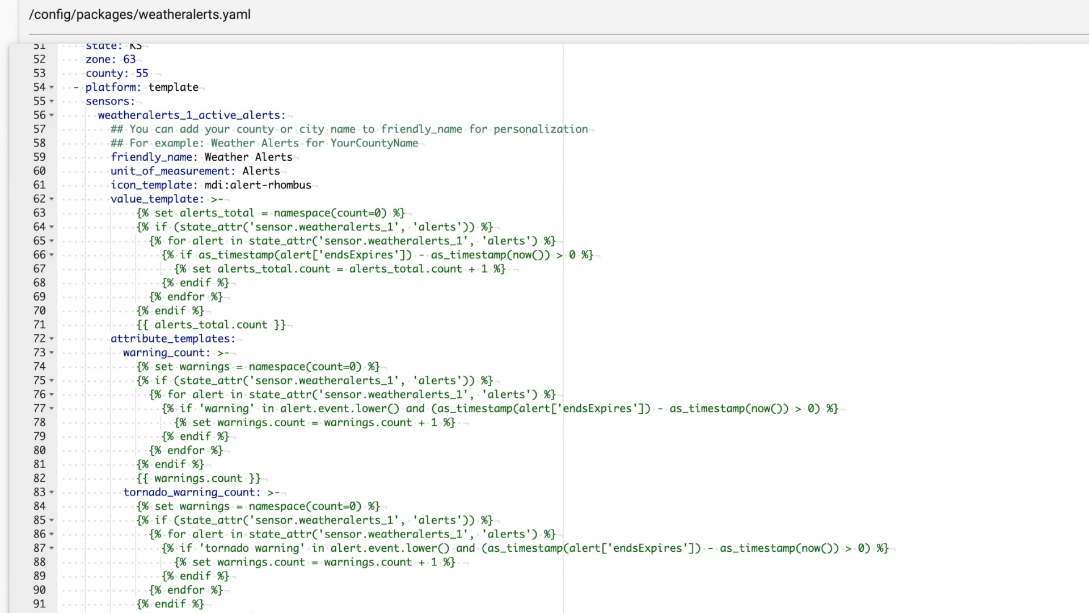
{"action": "scroll", "scroll_direction": "down", "scroll_amount": 3}
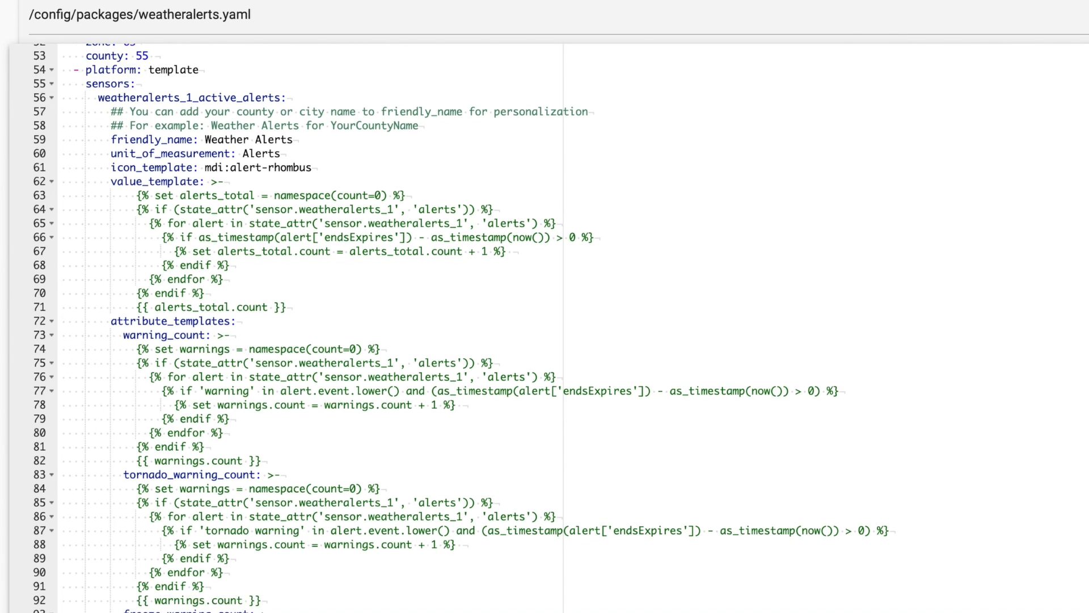
{"action": "scroll", "scroll_direction": "down", "scroll_amount": 3}
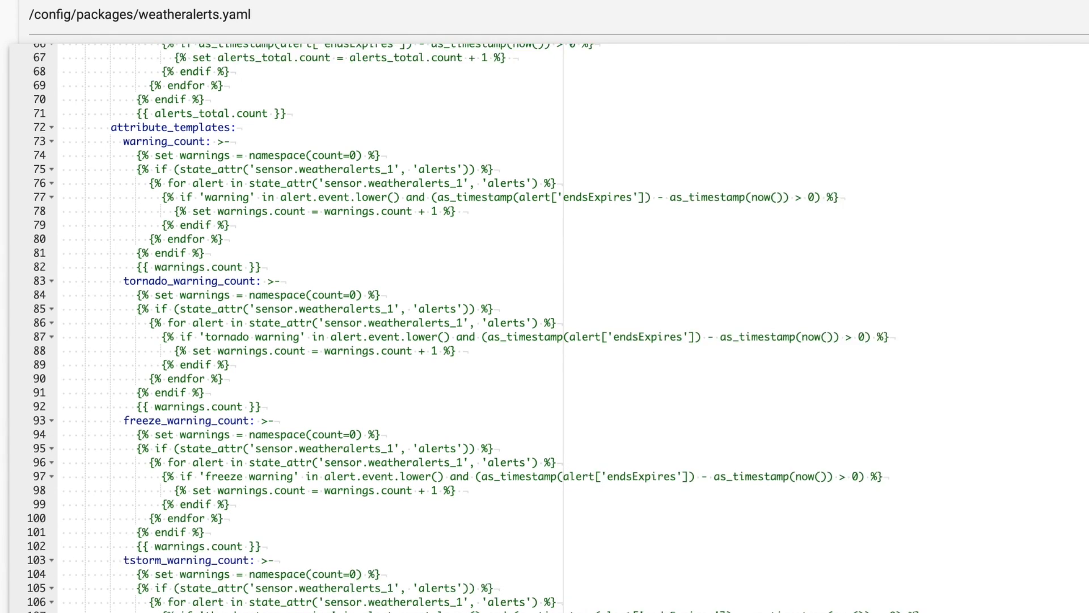
{"action": "scroll", "scroll_direction": "down", "scroll_amount": 3}
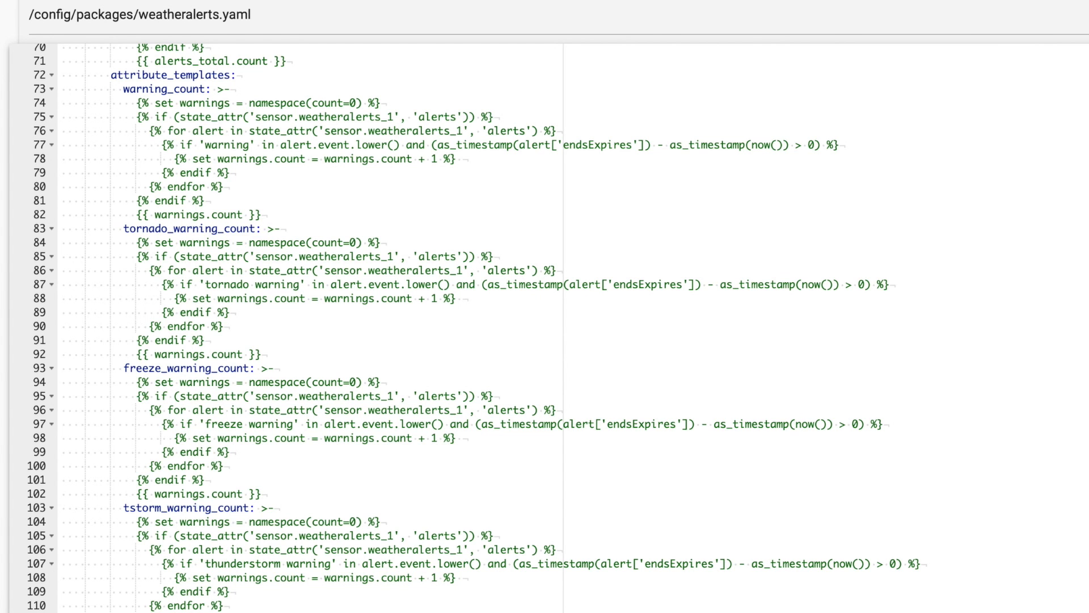
{"action": "scroll", "scroll_direction": "down", "scroll_amount": 3}
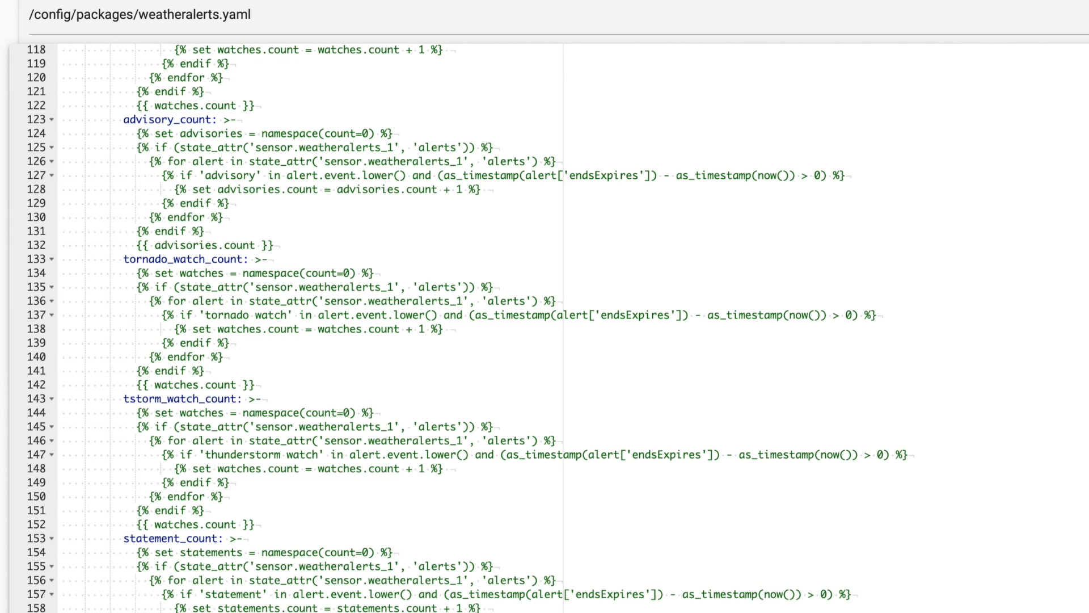
{"action": "scroll", "scroll_direction": "down", "scroll_amount": 3}
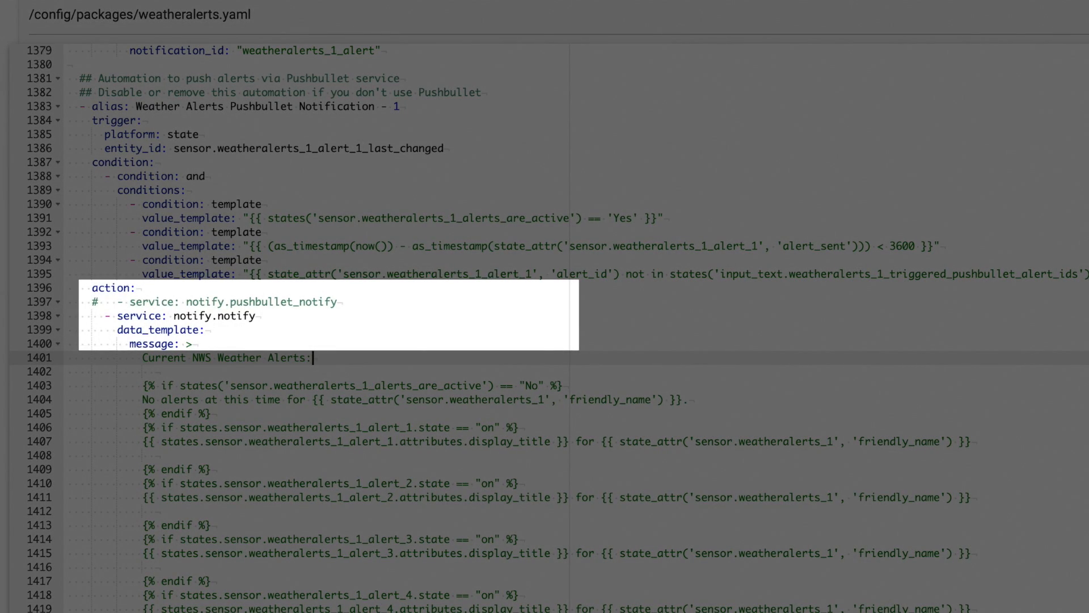
{"action": "scroll", "scroll_direction": "down", "scroll_amount": 3}
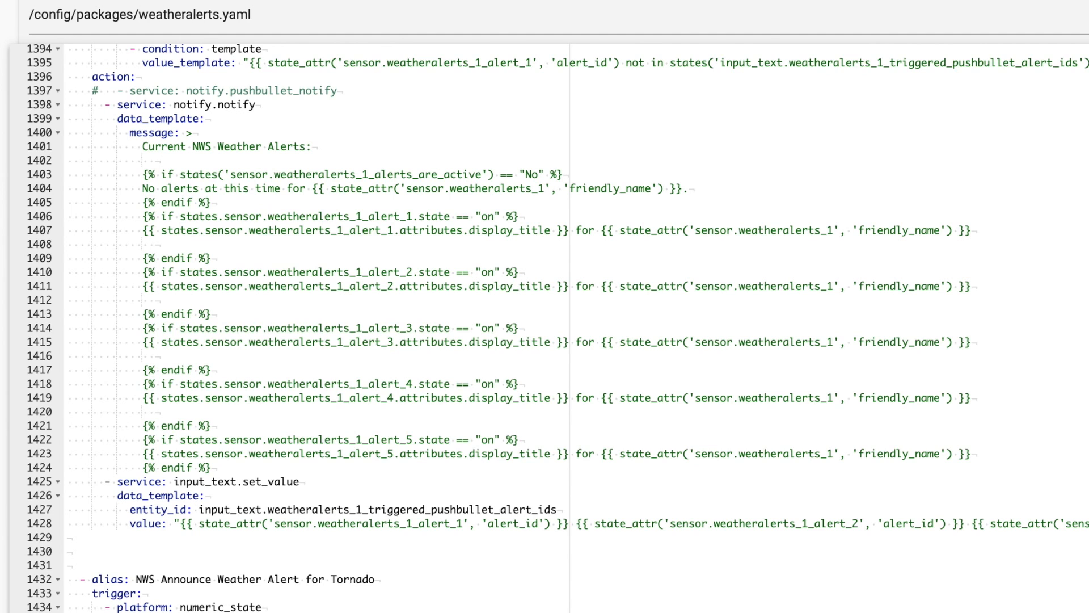
{"action": "scroll", "scroll_direction": "down", "scroll_amount": 3}
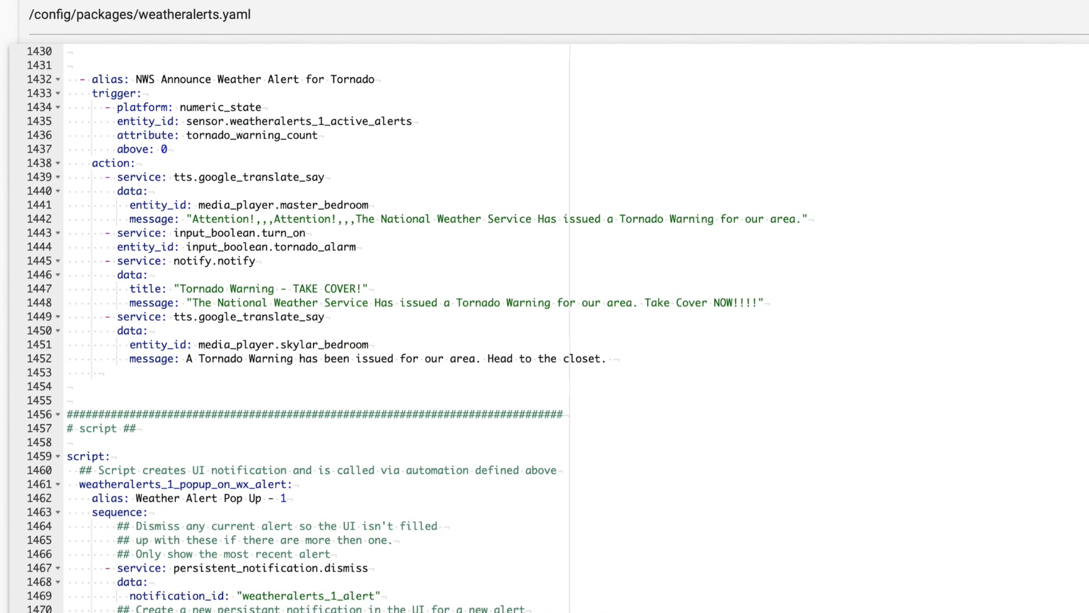